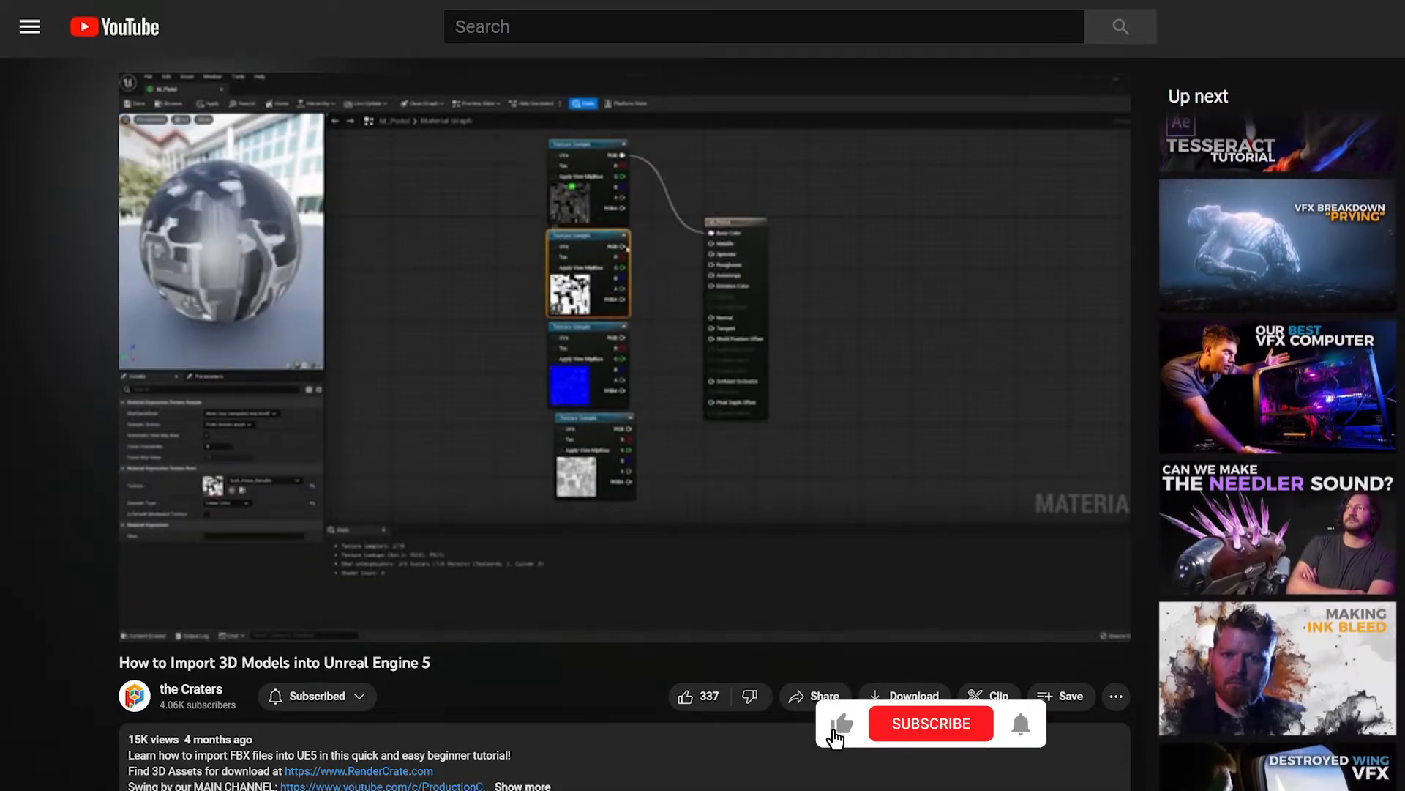
Step: Follow the tutorial's description link to the ProductionCrate free mech model download page
left_click(930, 724)
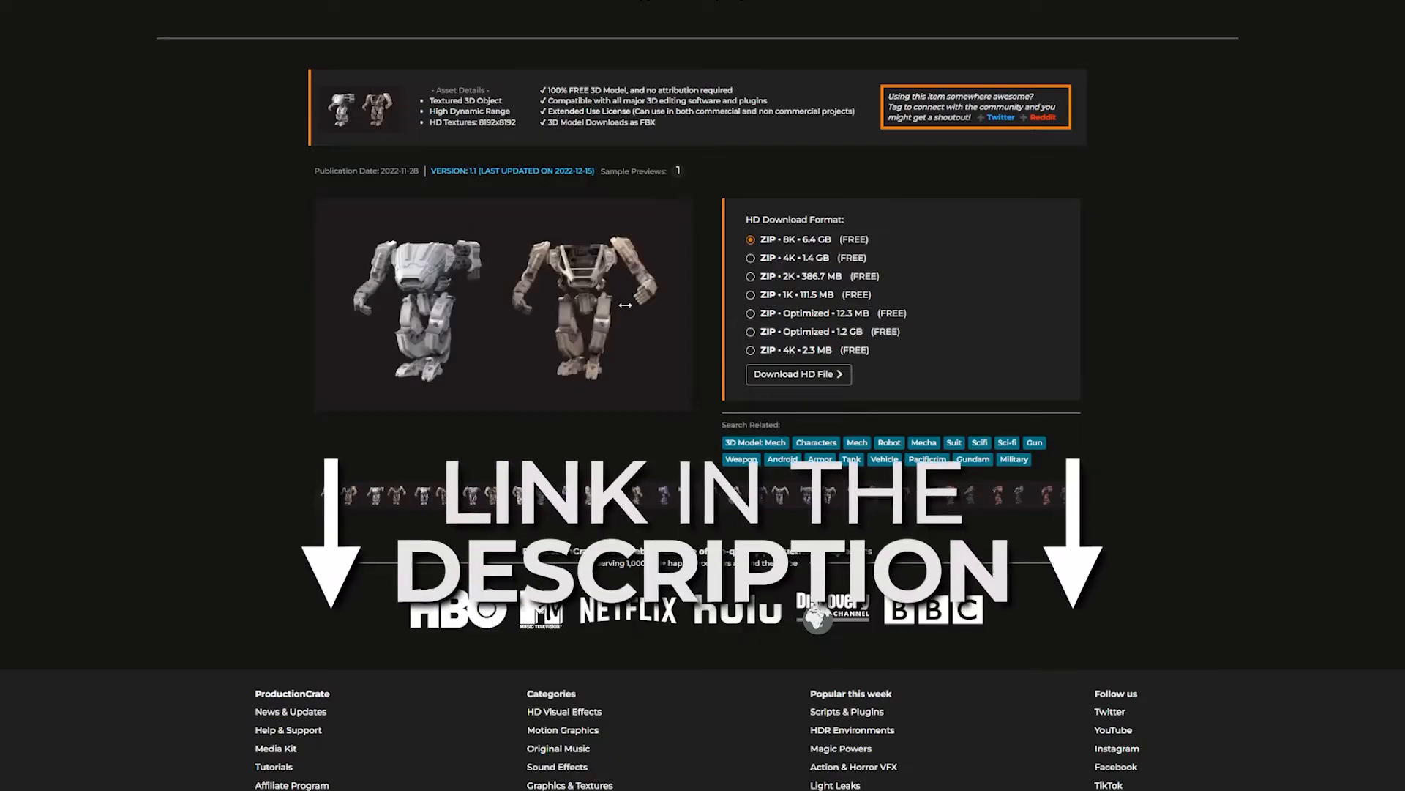
left_click(751, 276)
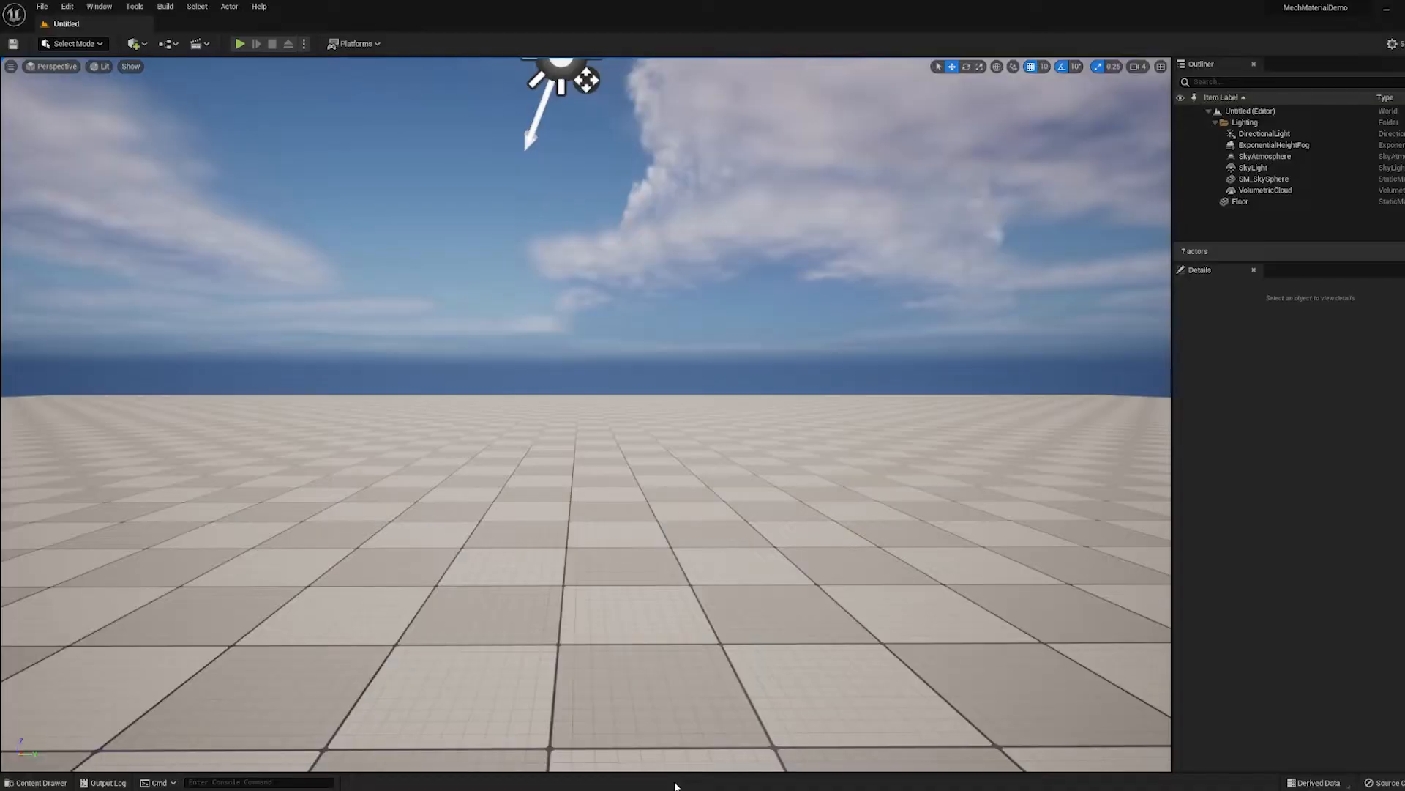
left_click(38, 783)
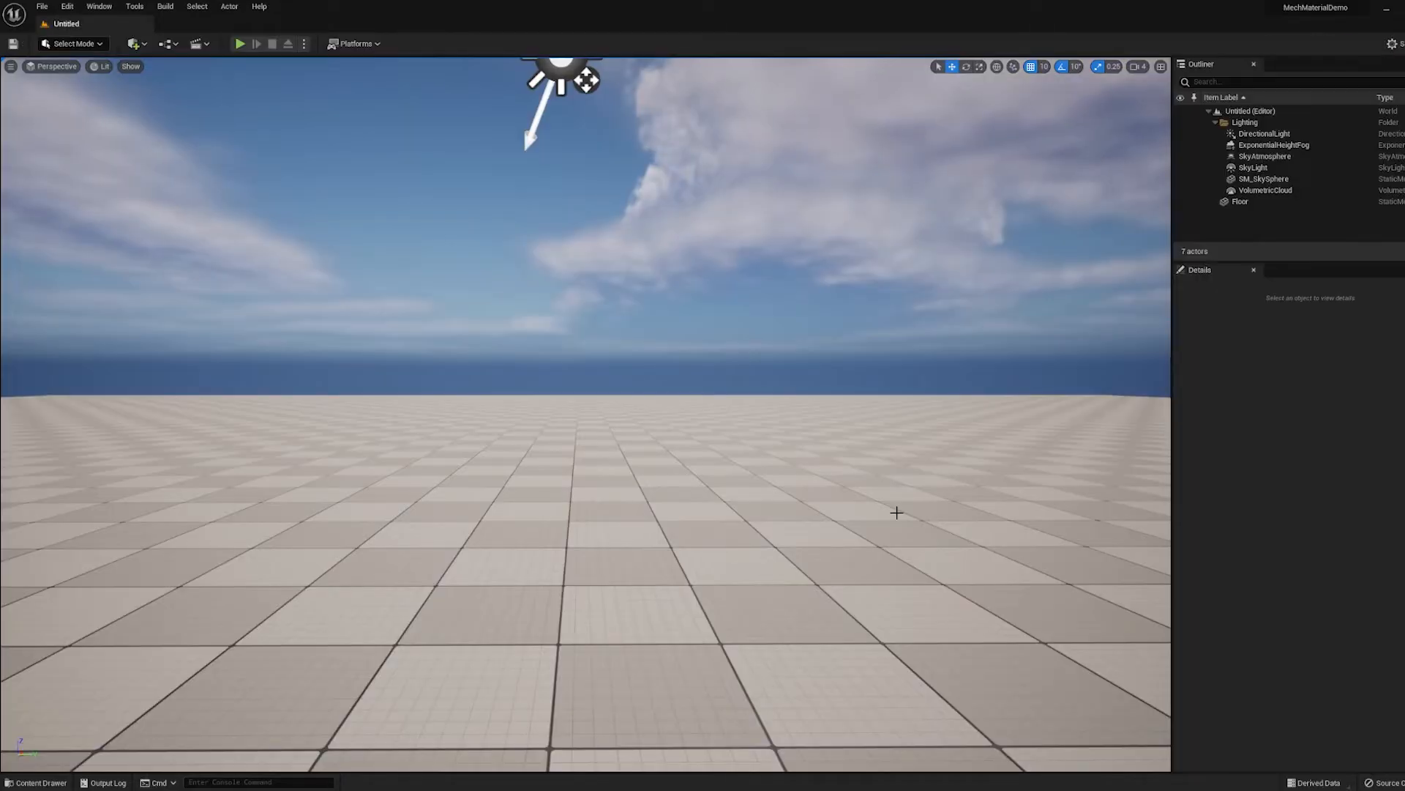
Step: Tick 'Enable virtual texture support' in Project Settings after searching 'virtual'
left_click(1395, 43)
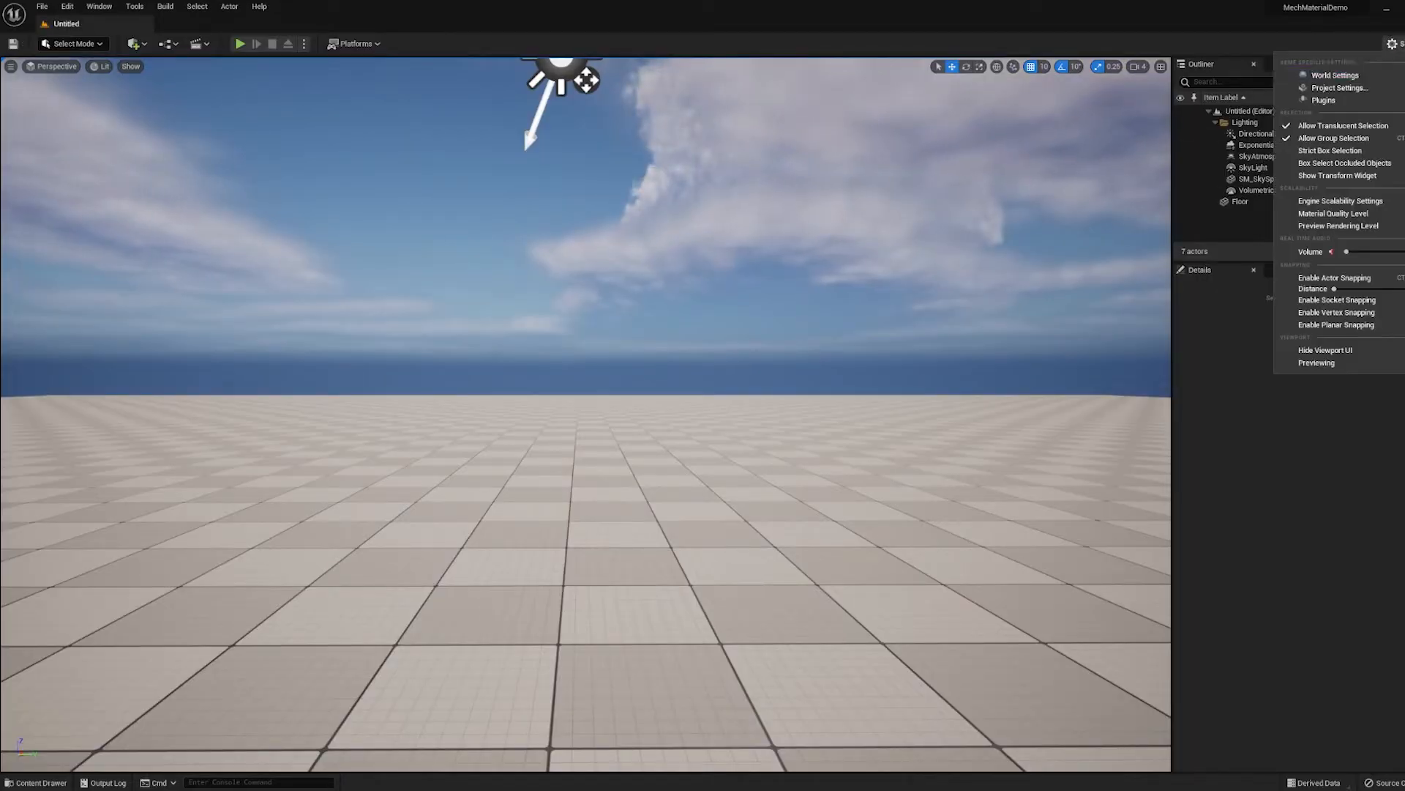
left_click(1339, 88)
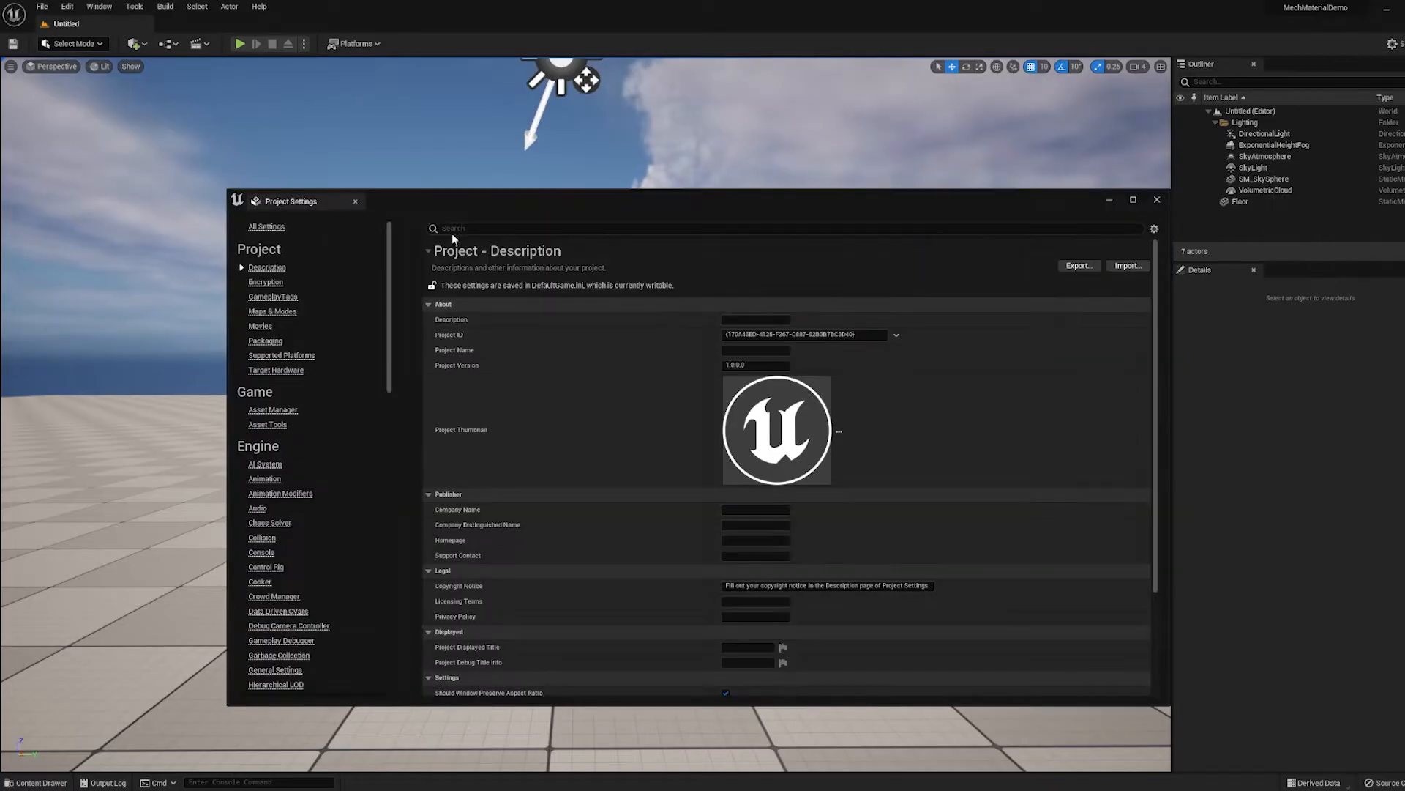
type("virtual")
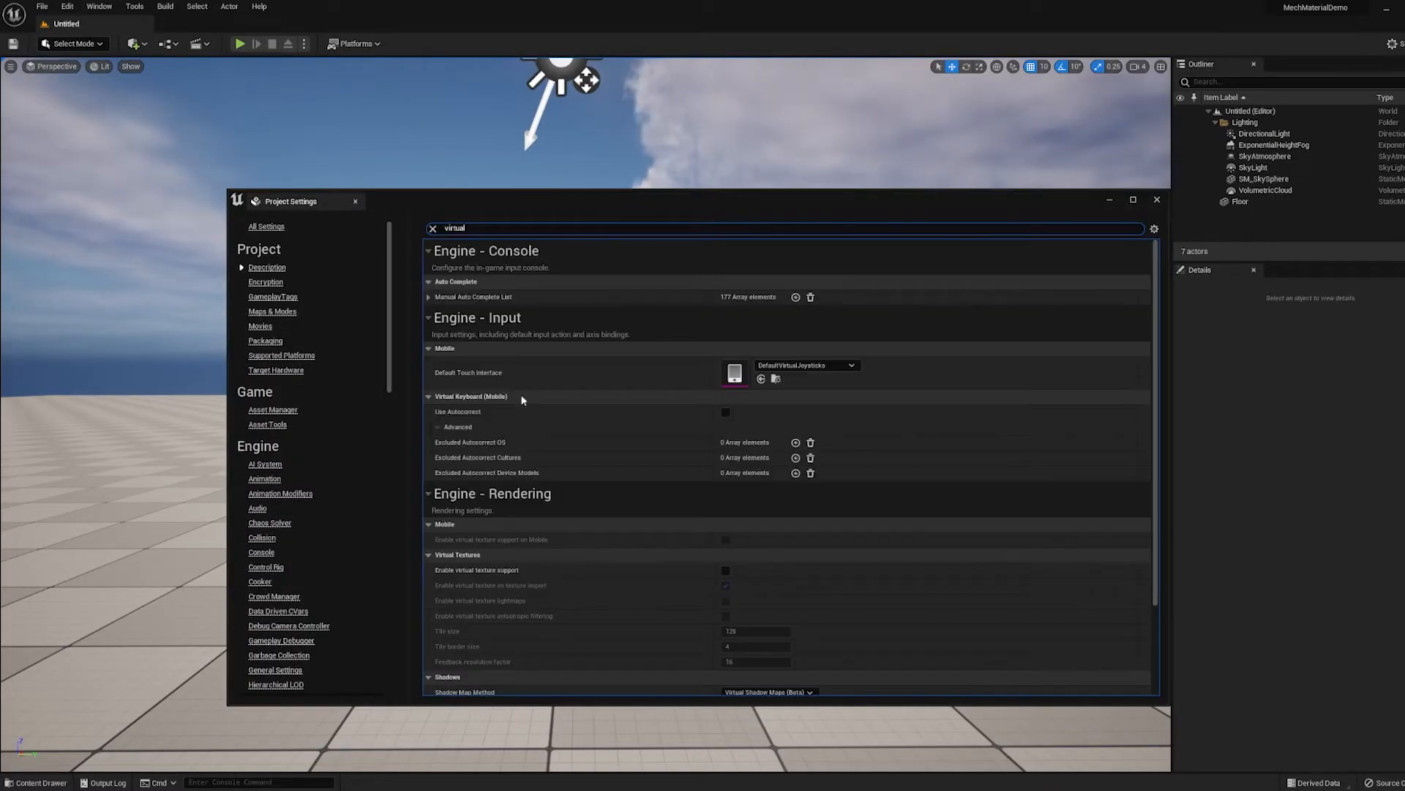
mouse_move(507, 570)
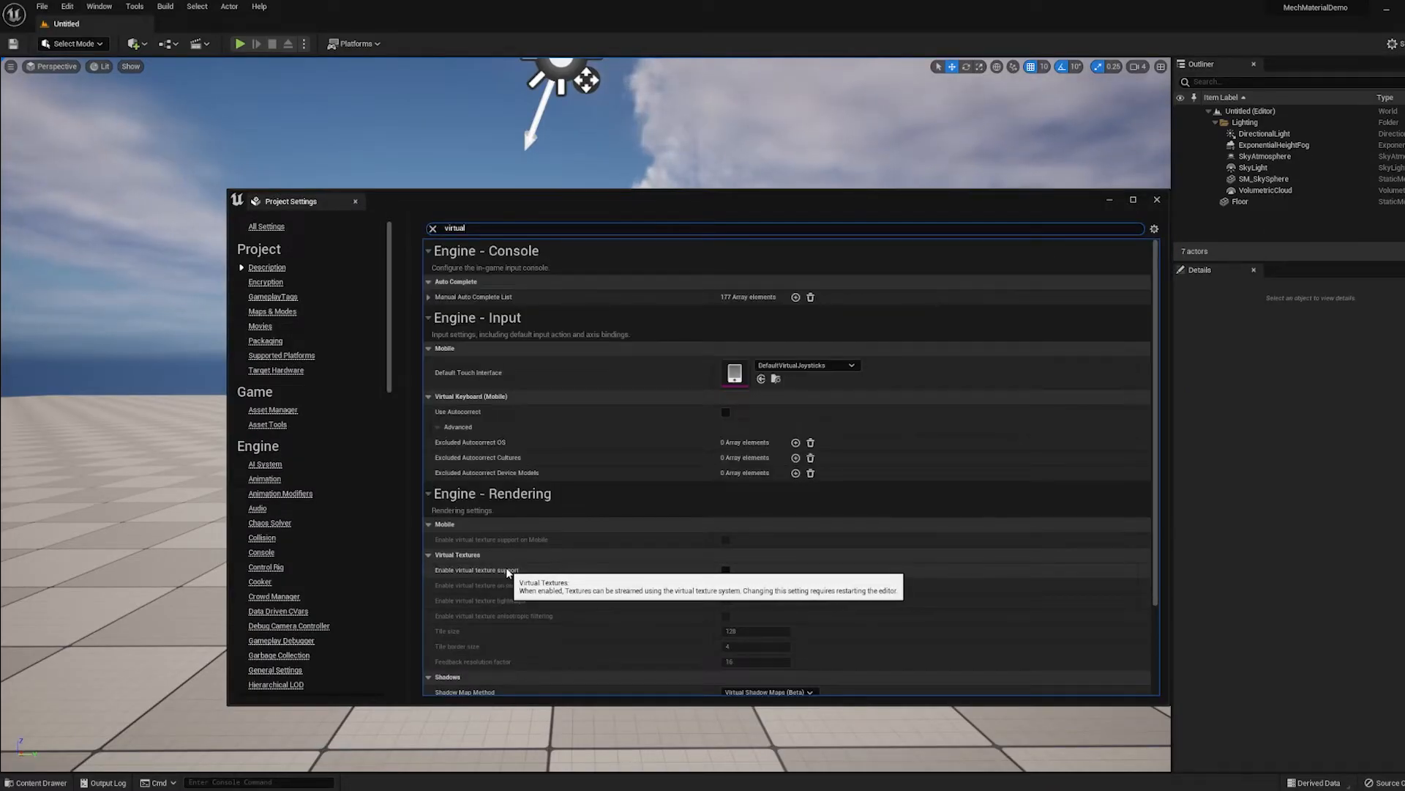
left_click(726, 570)
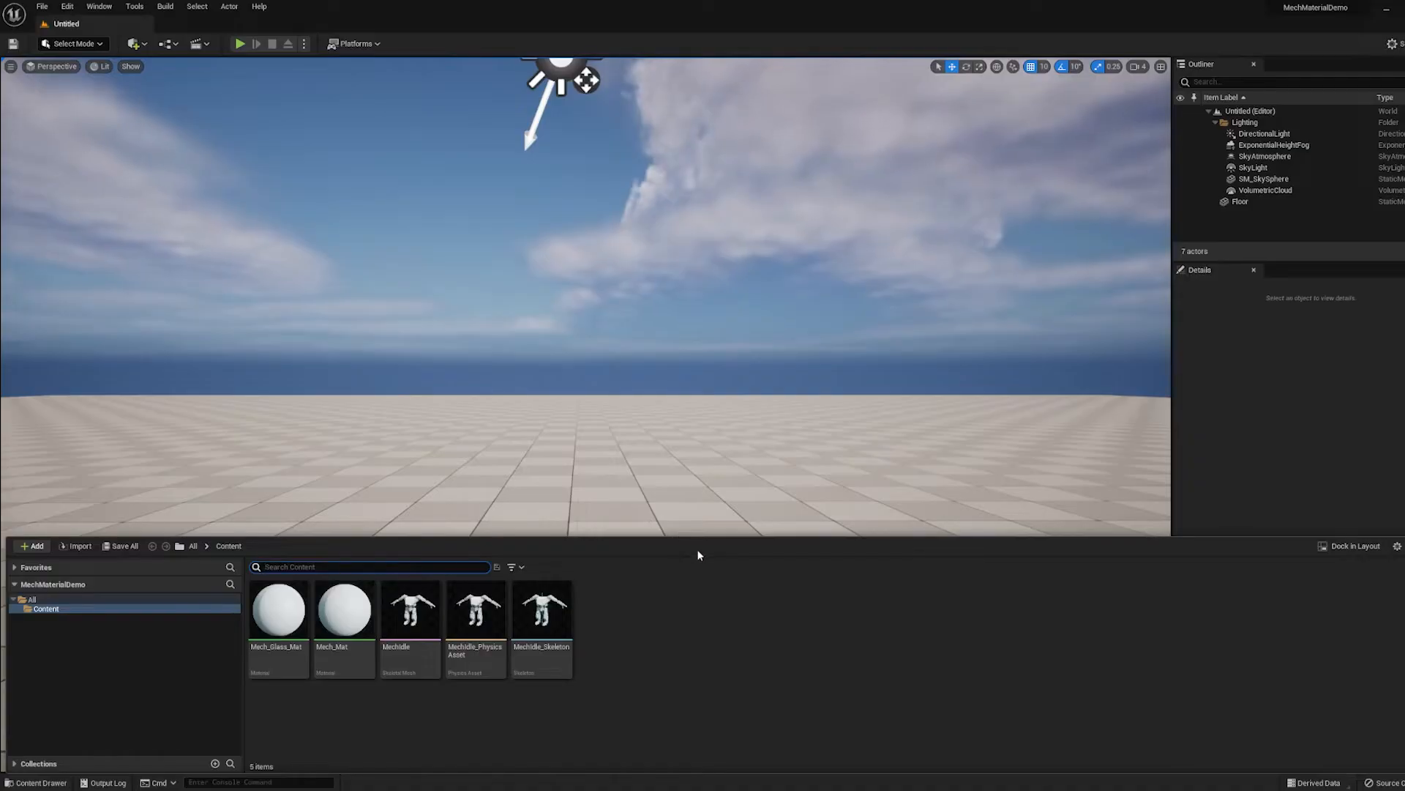
Step: Import MECH_Paint_Red_basecolor_1001.png from the 6_Red folder as a virtual texture
left_click(79, 545)
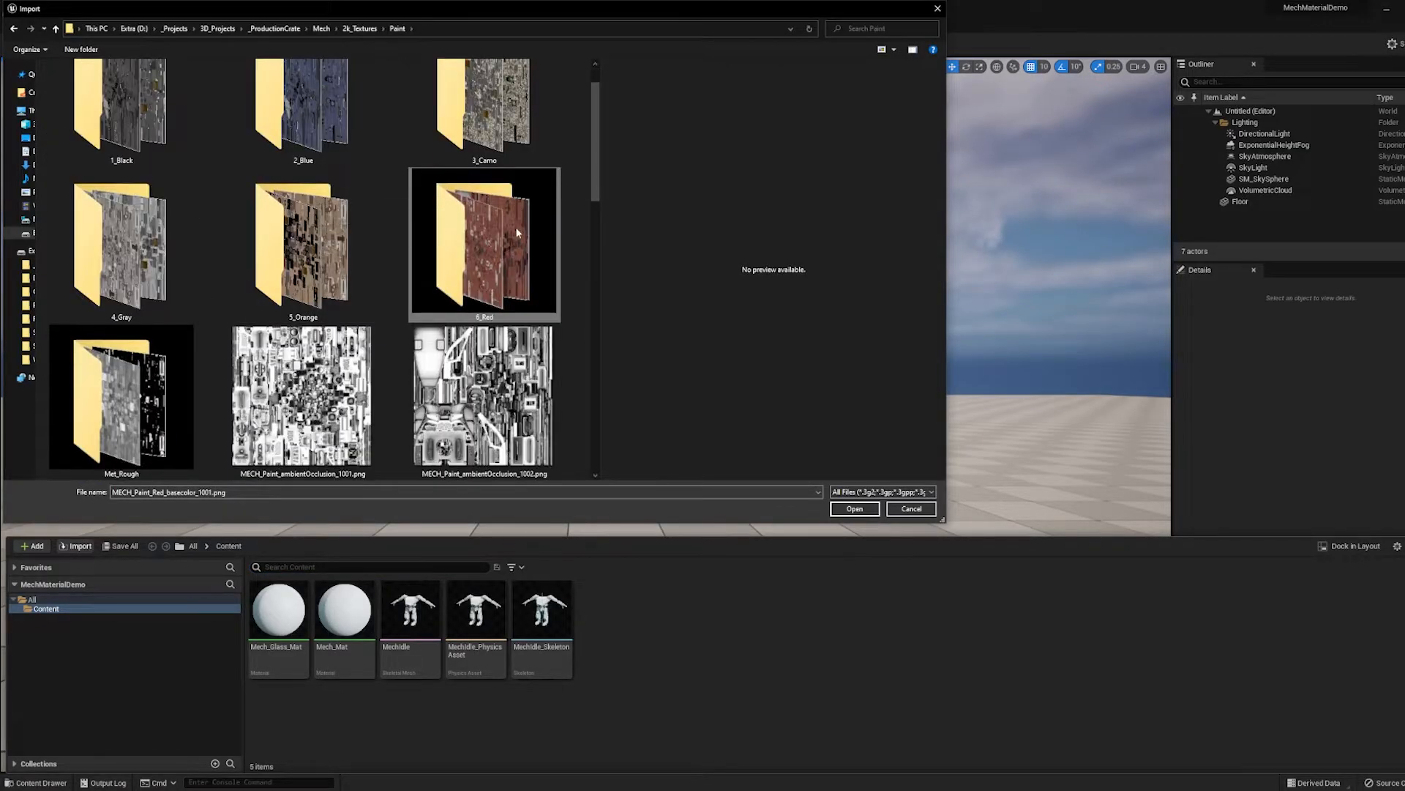
double_click(484, 242)
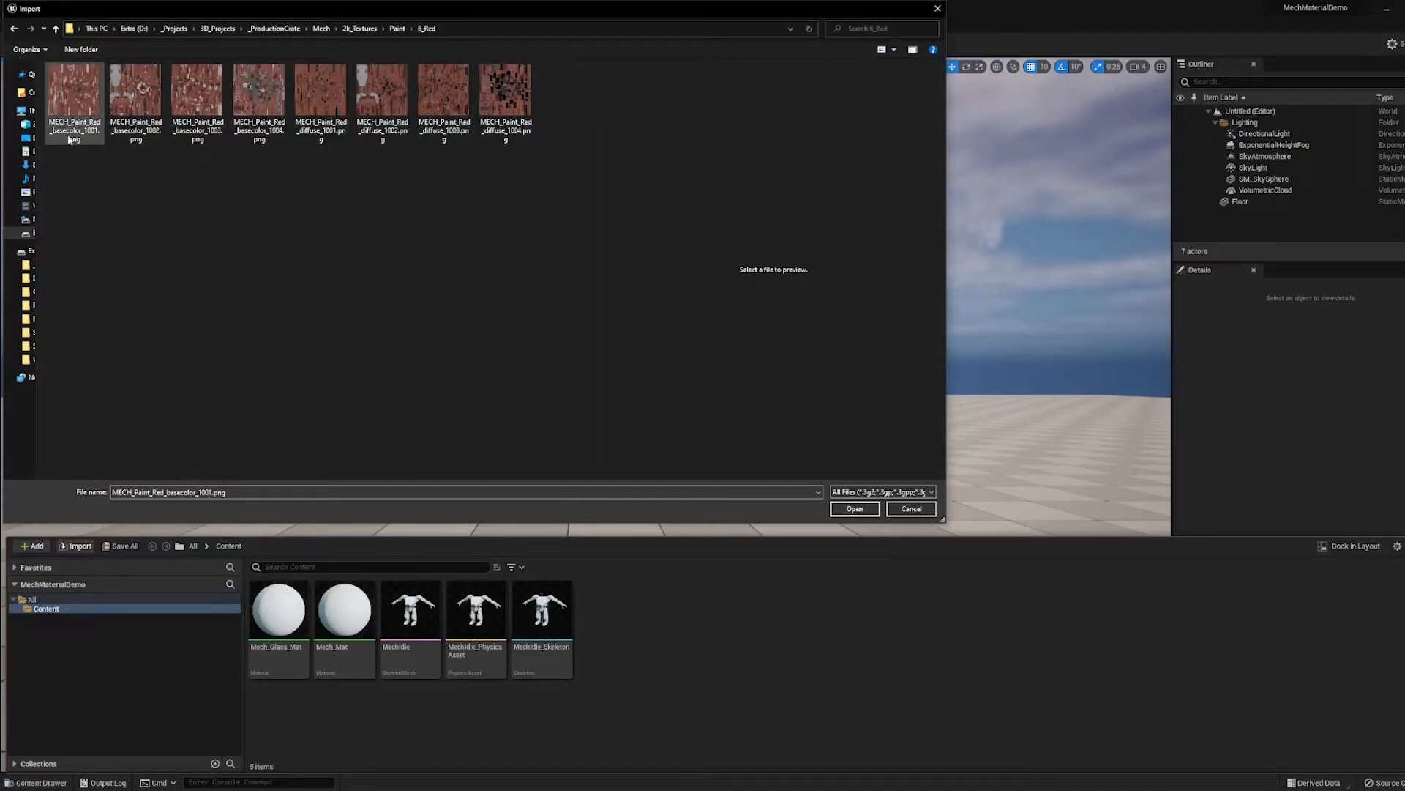
left_click(135, 94)
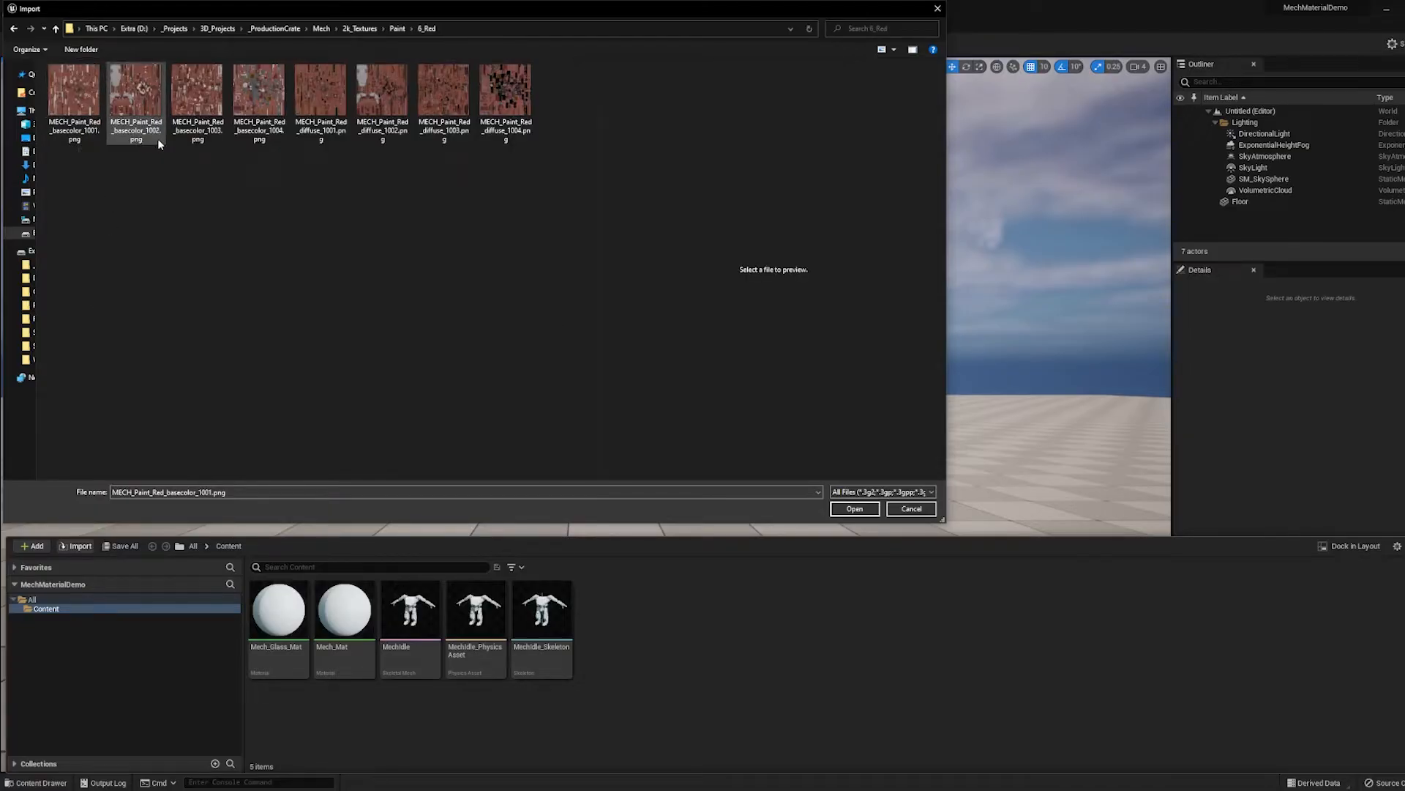
mouse_move(73, 89)
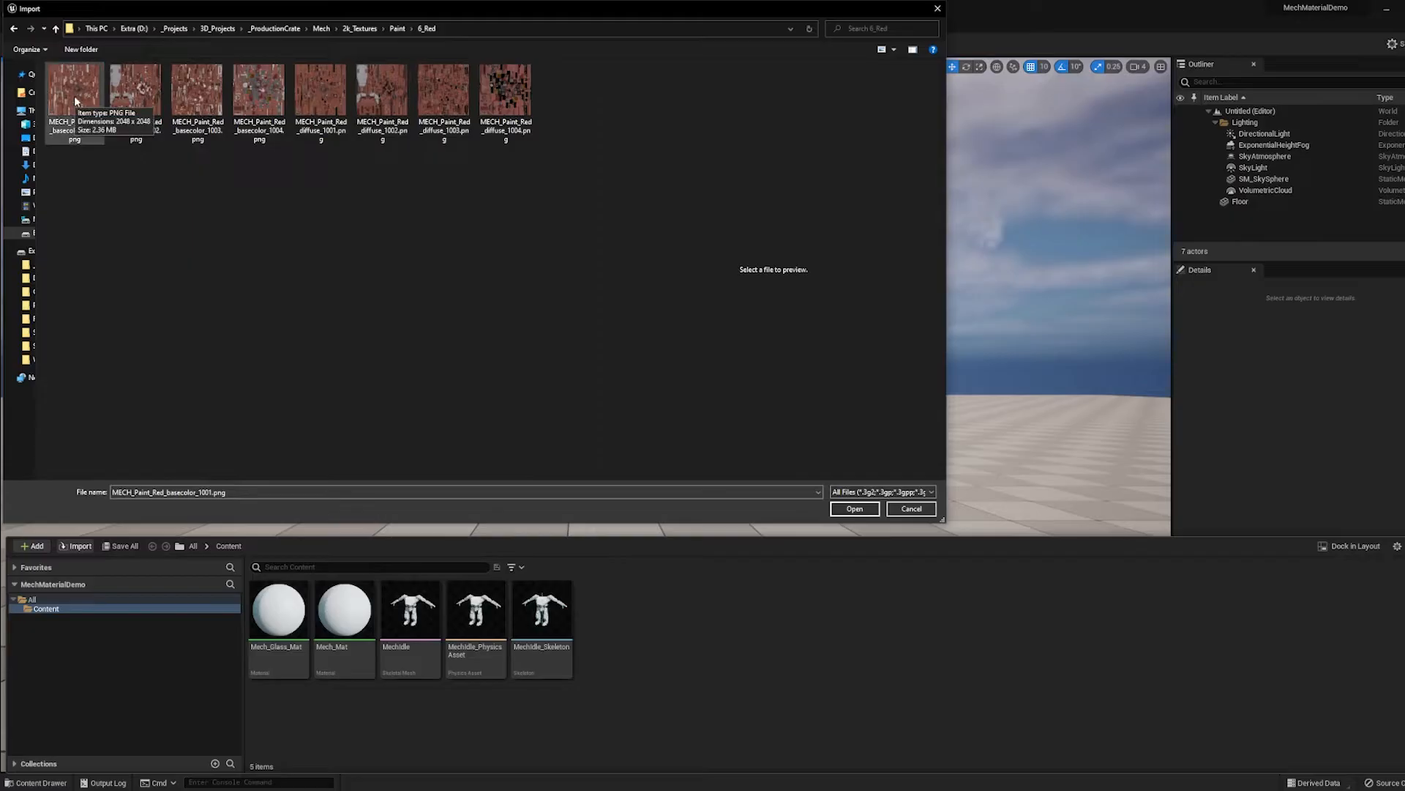
left_click(73, 89)
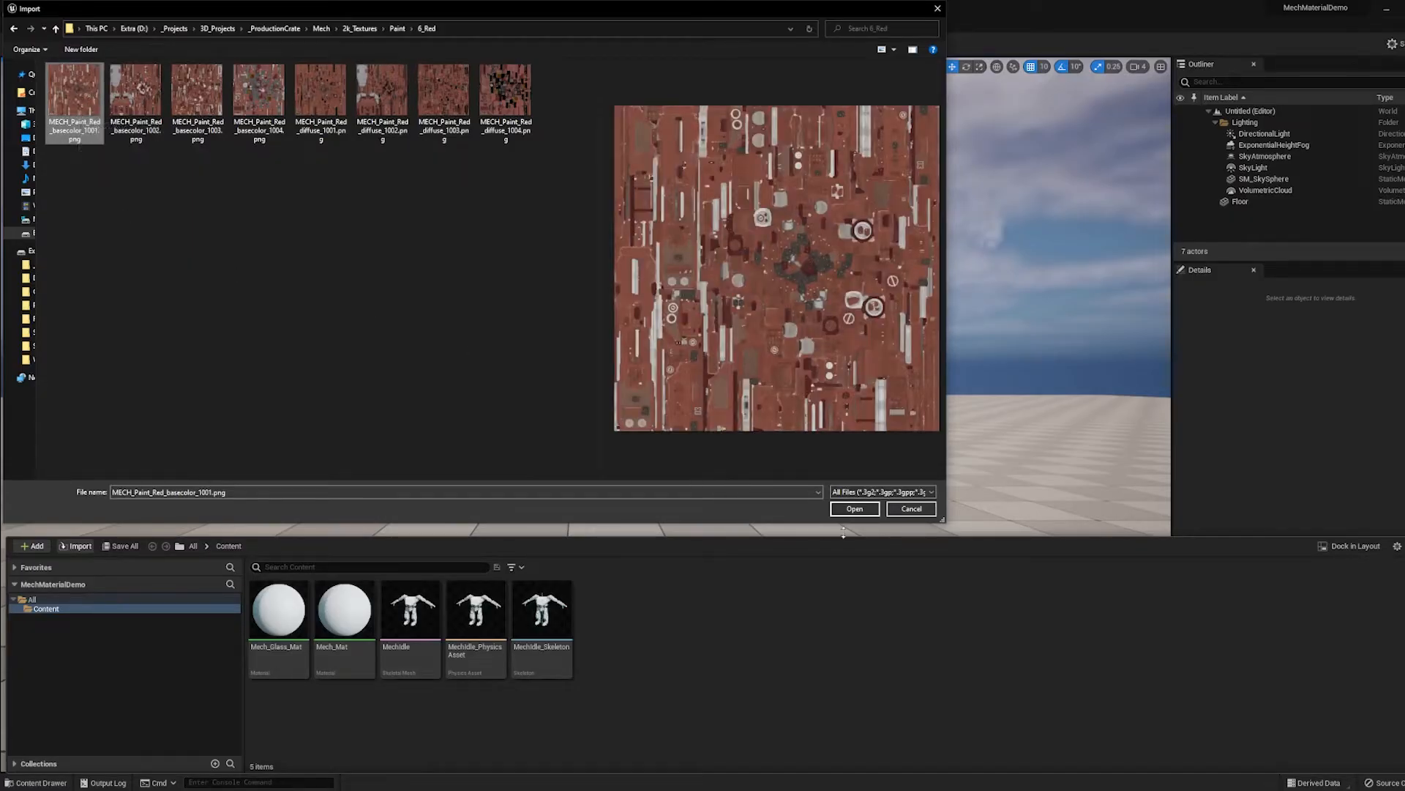
left_click(852, 508)
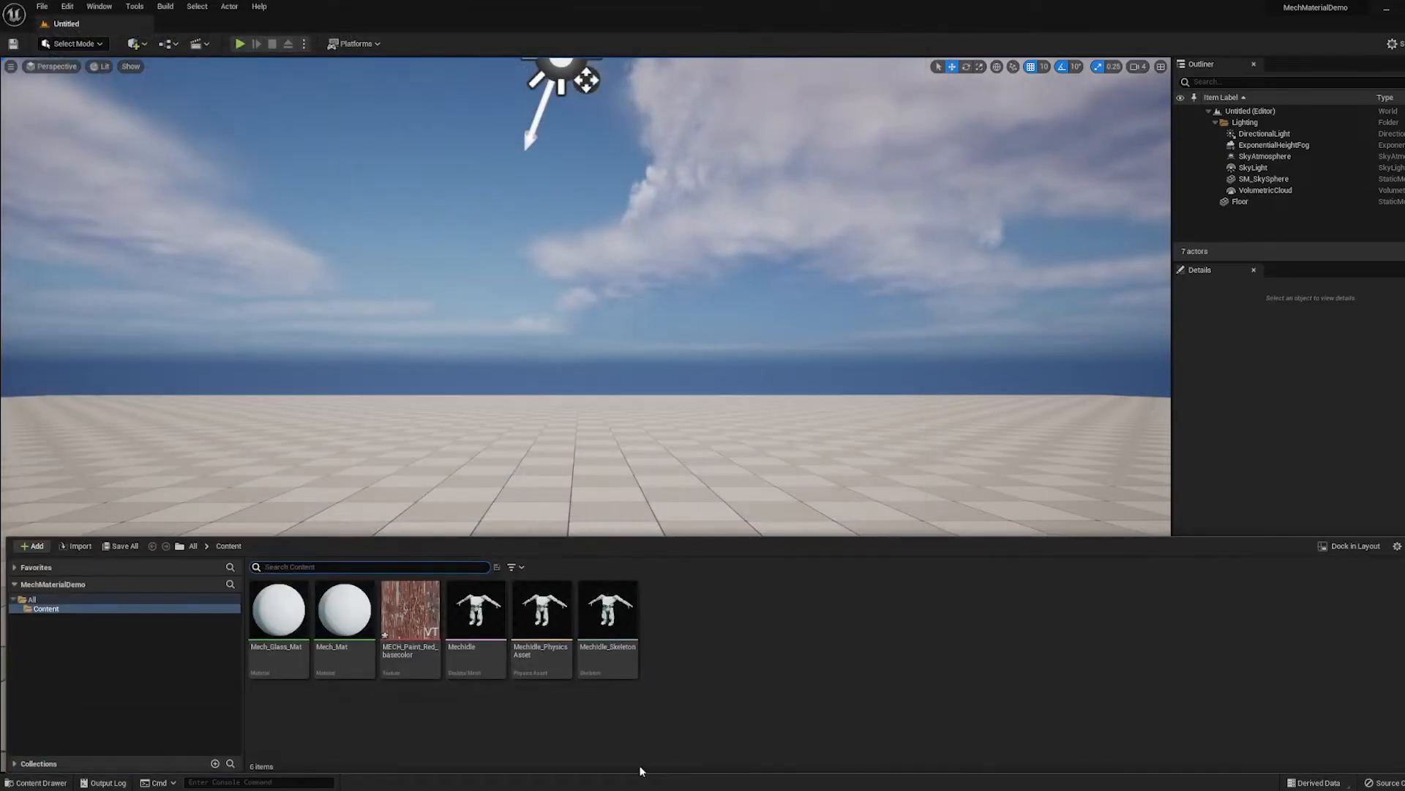
mouse_move(410, 611)
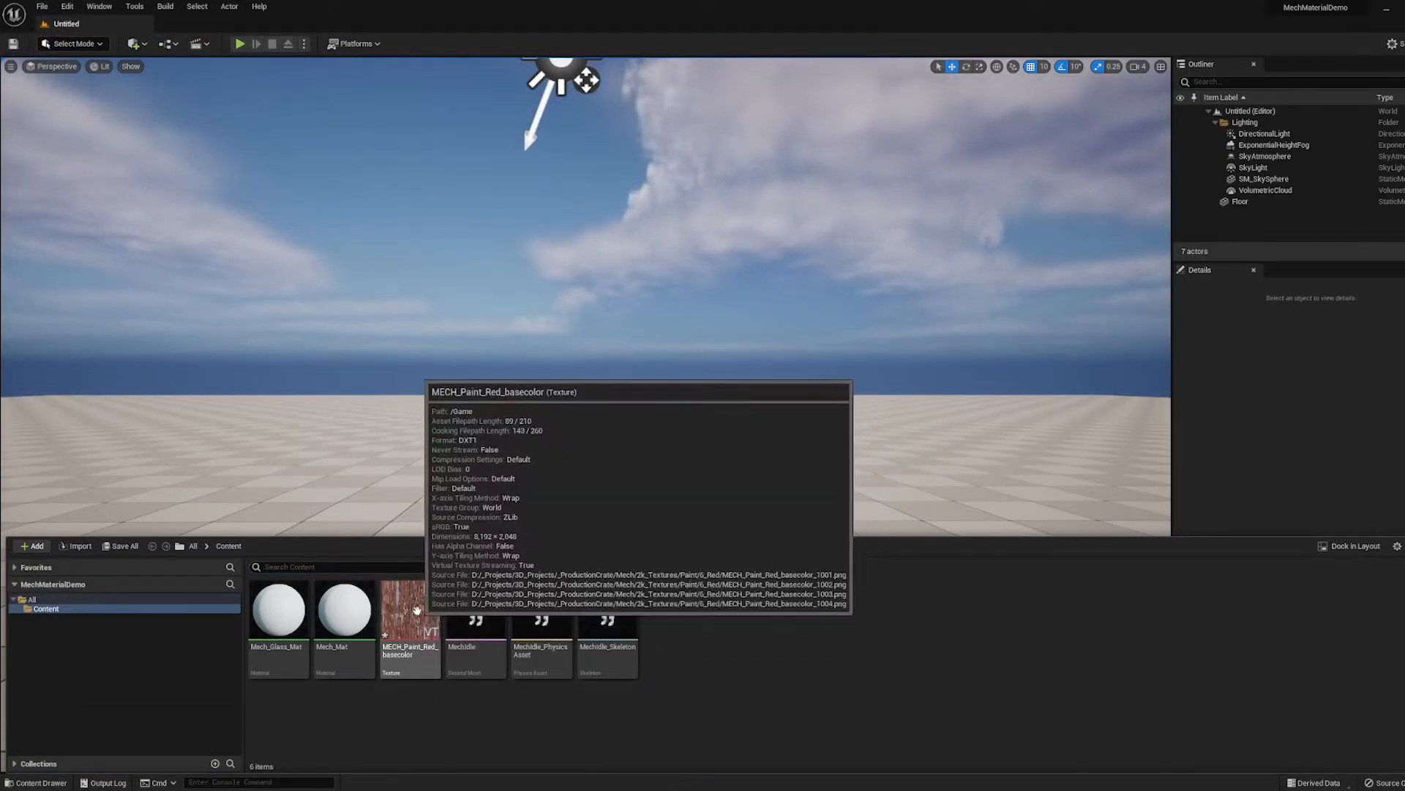
double_click(410, 610)
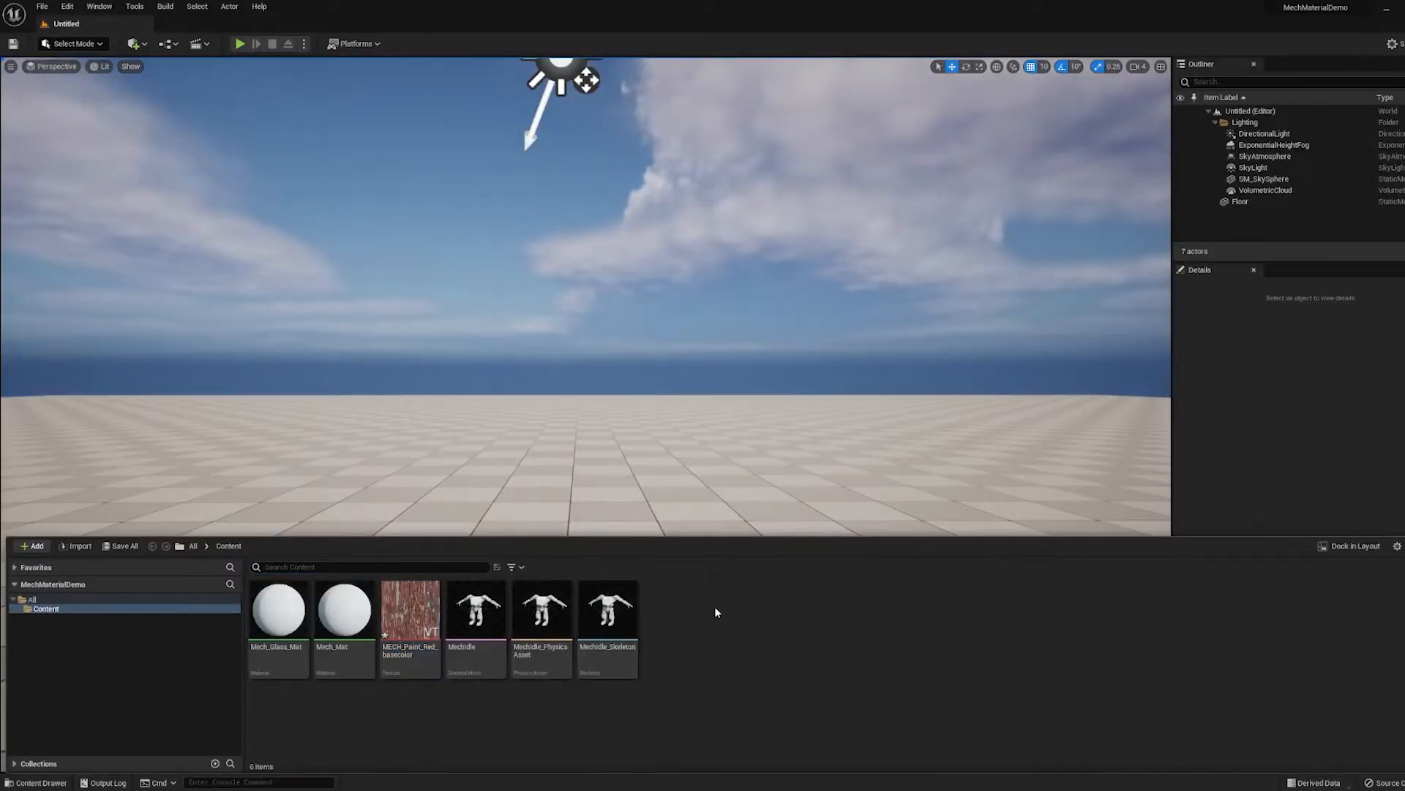
Step: Import the metallic_1001 and roughness_1001 textures from Met_Rough, alongside AO and normal maps
left_click(75, 544)
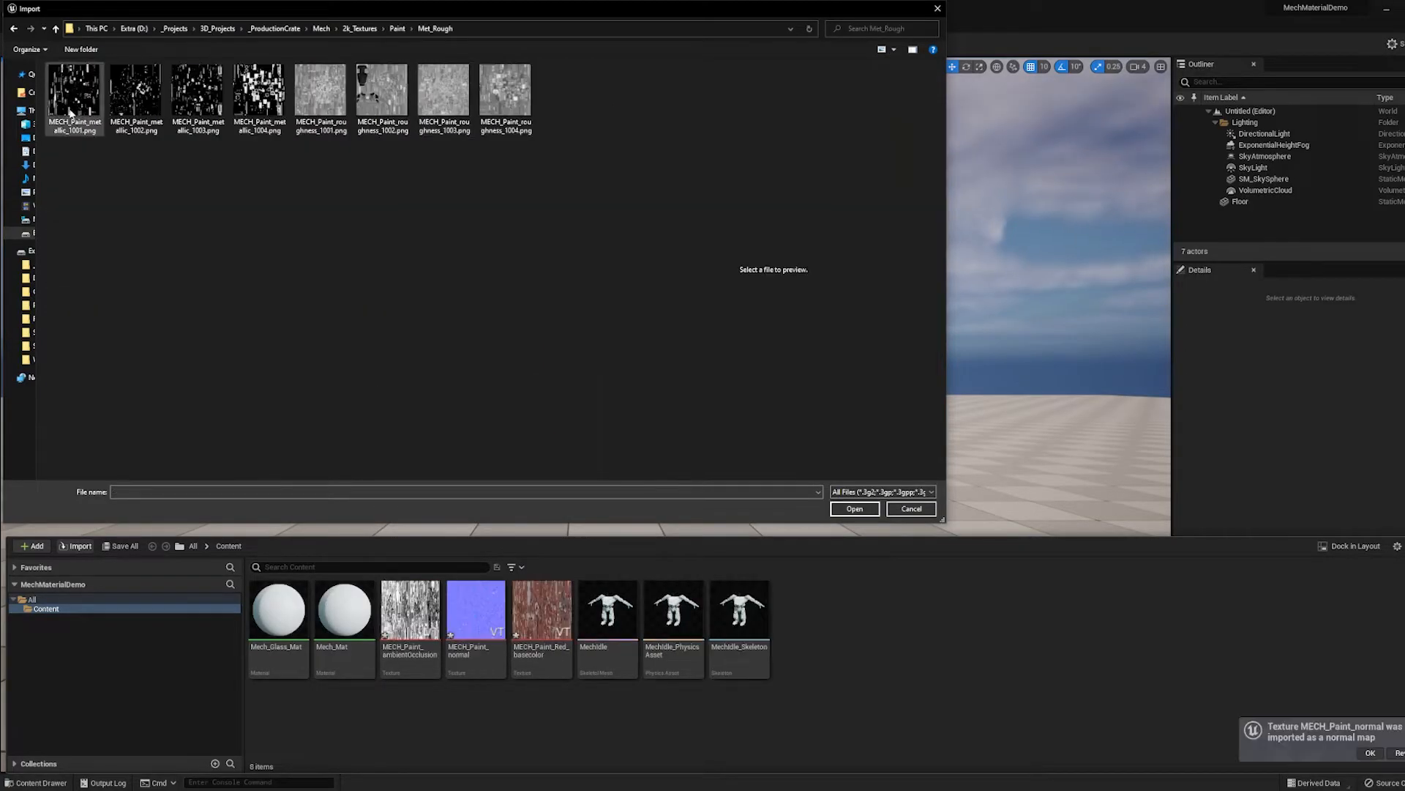
left_click(320, 95)
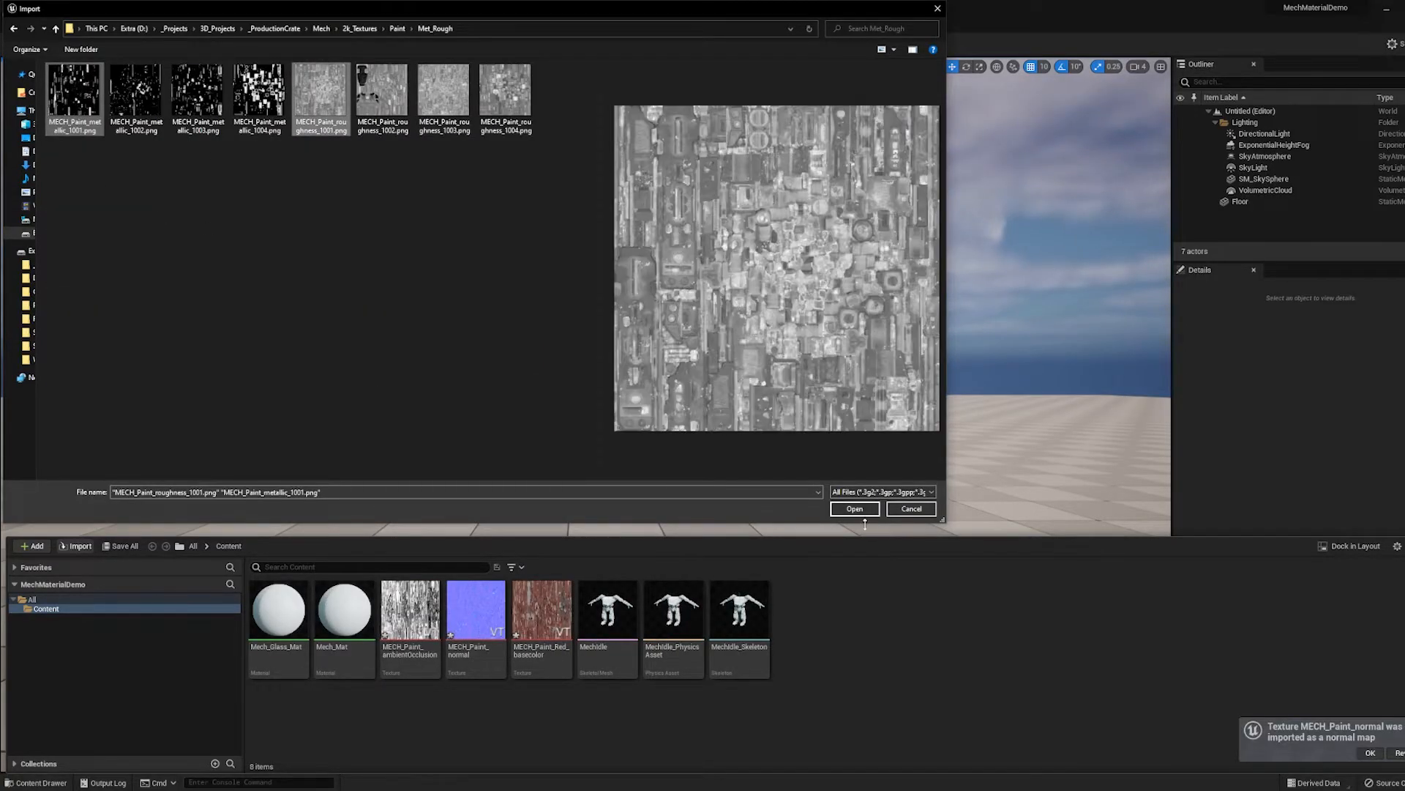
left_click(852, 508)
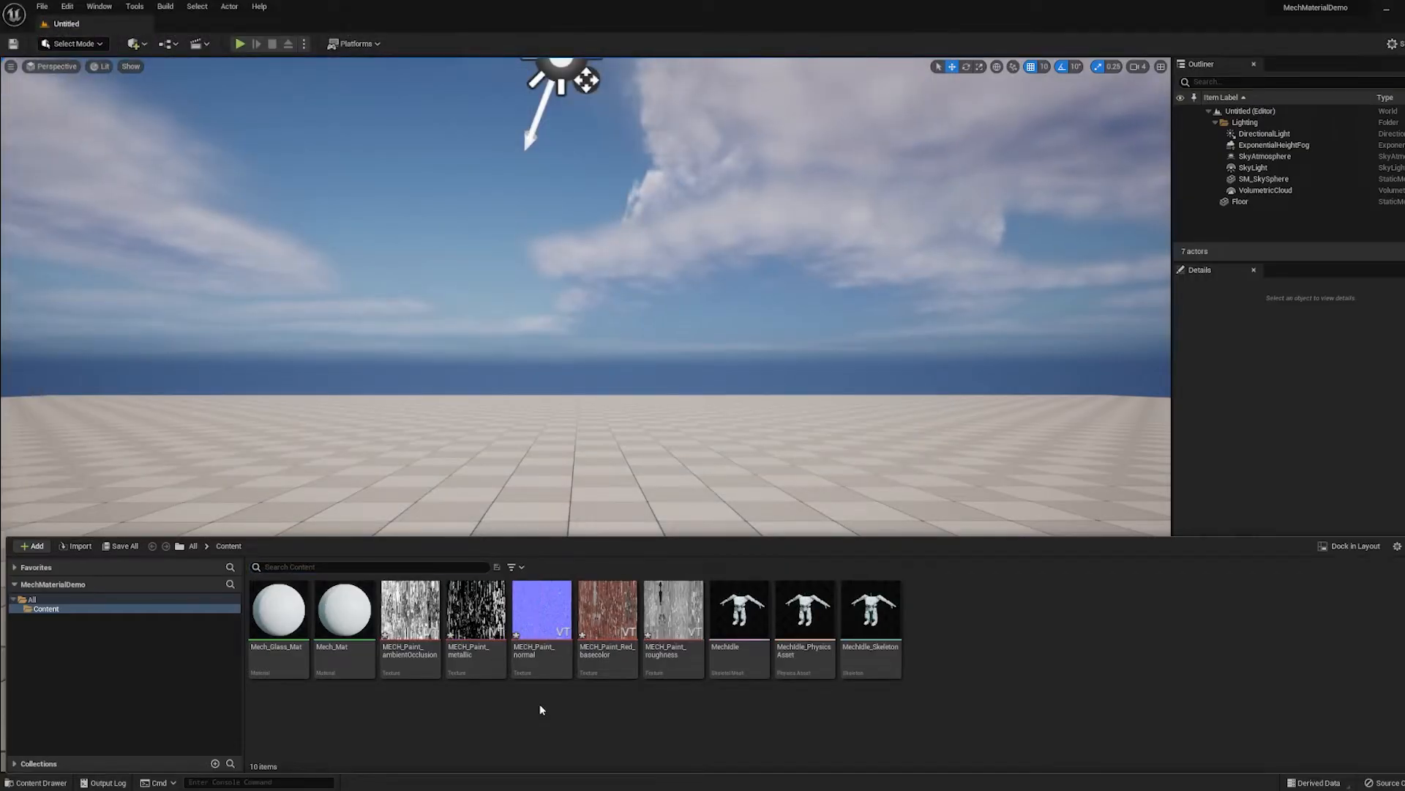
mouse_move(475, 618)
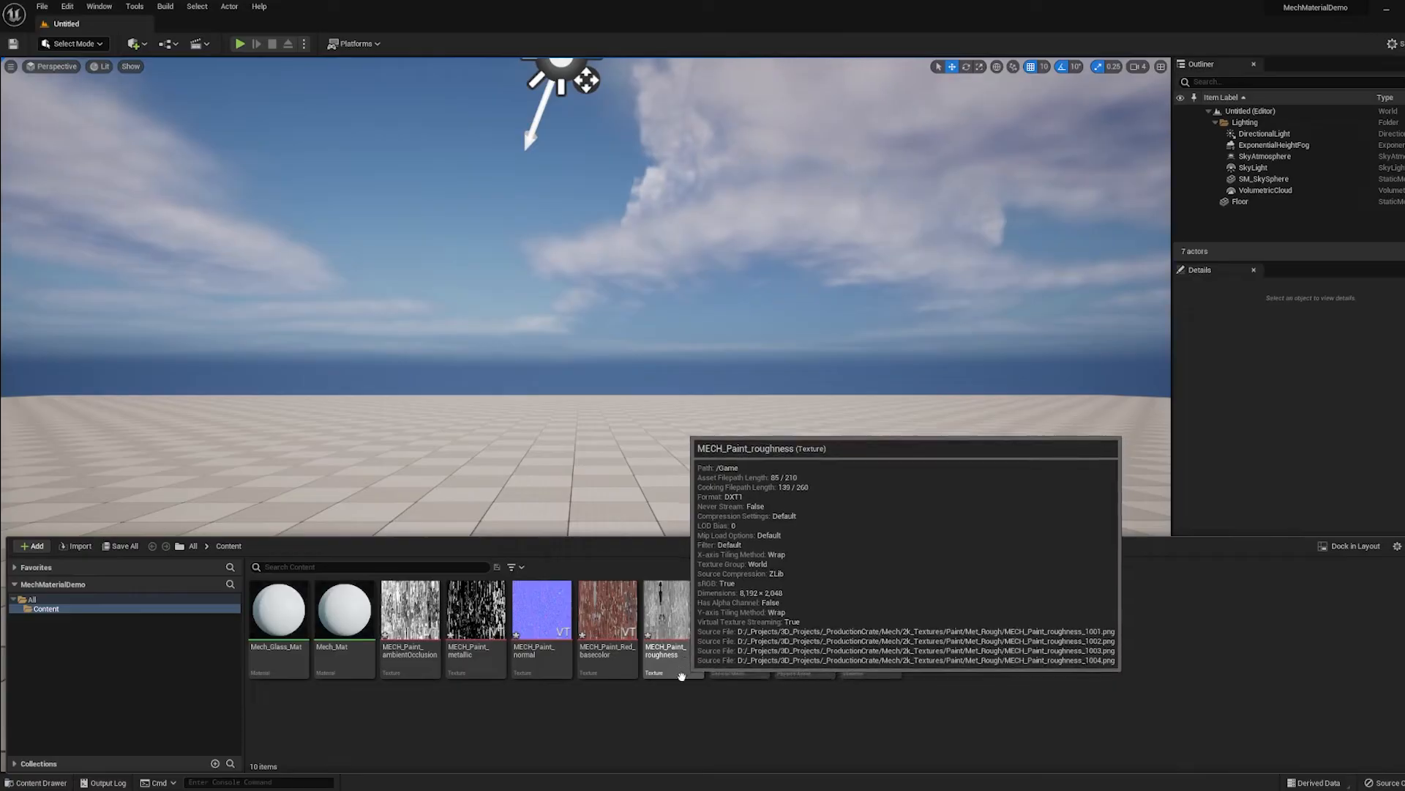
left_click(475, 610)
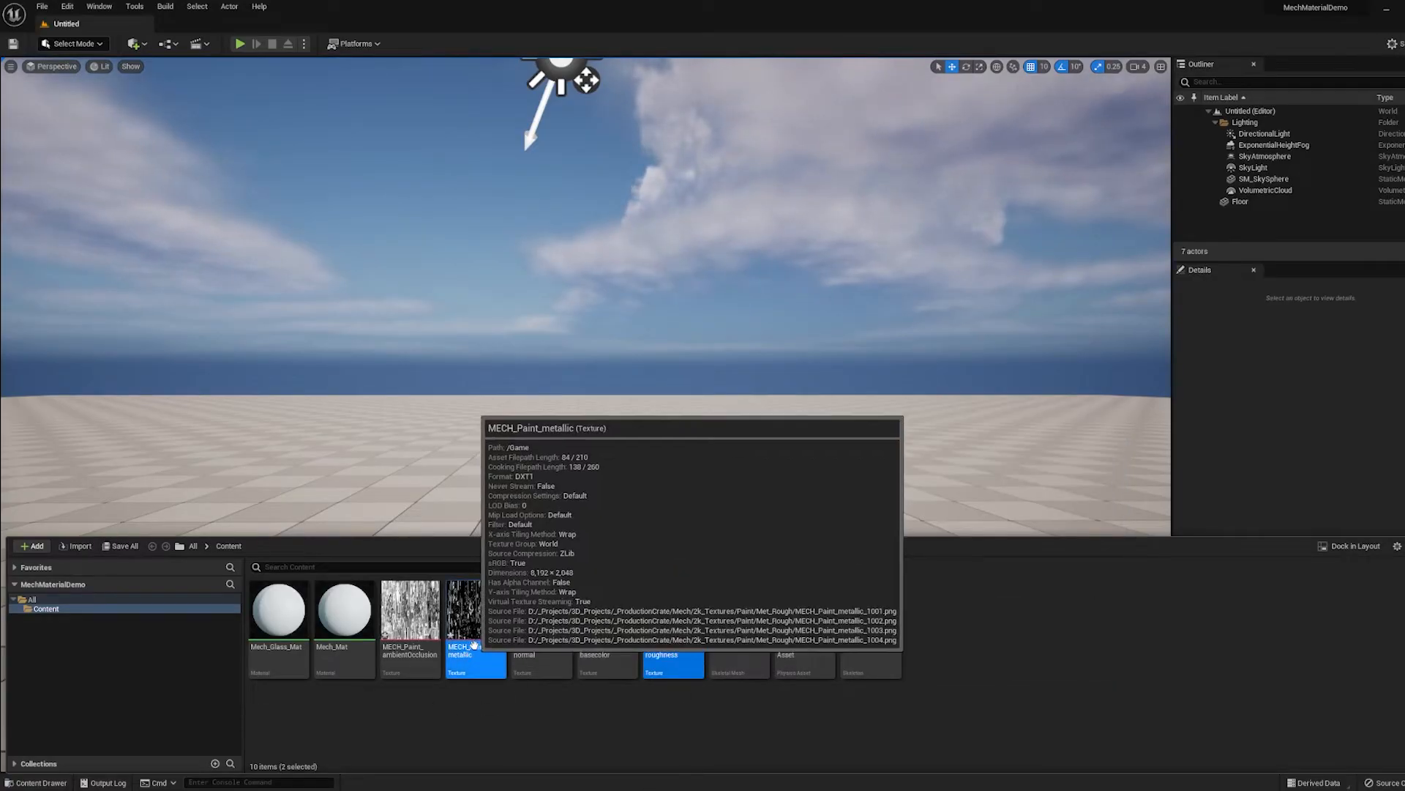
Step: Uncheck sRGB for MECH_Paint_metallic and MECH_Paint_roughness in the Property Matrix
right_click(475, 610)
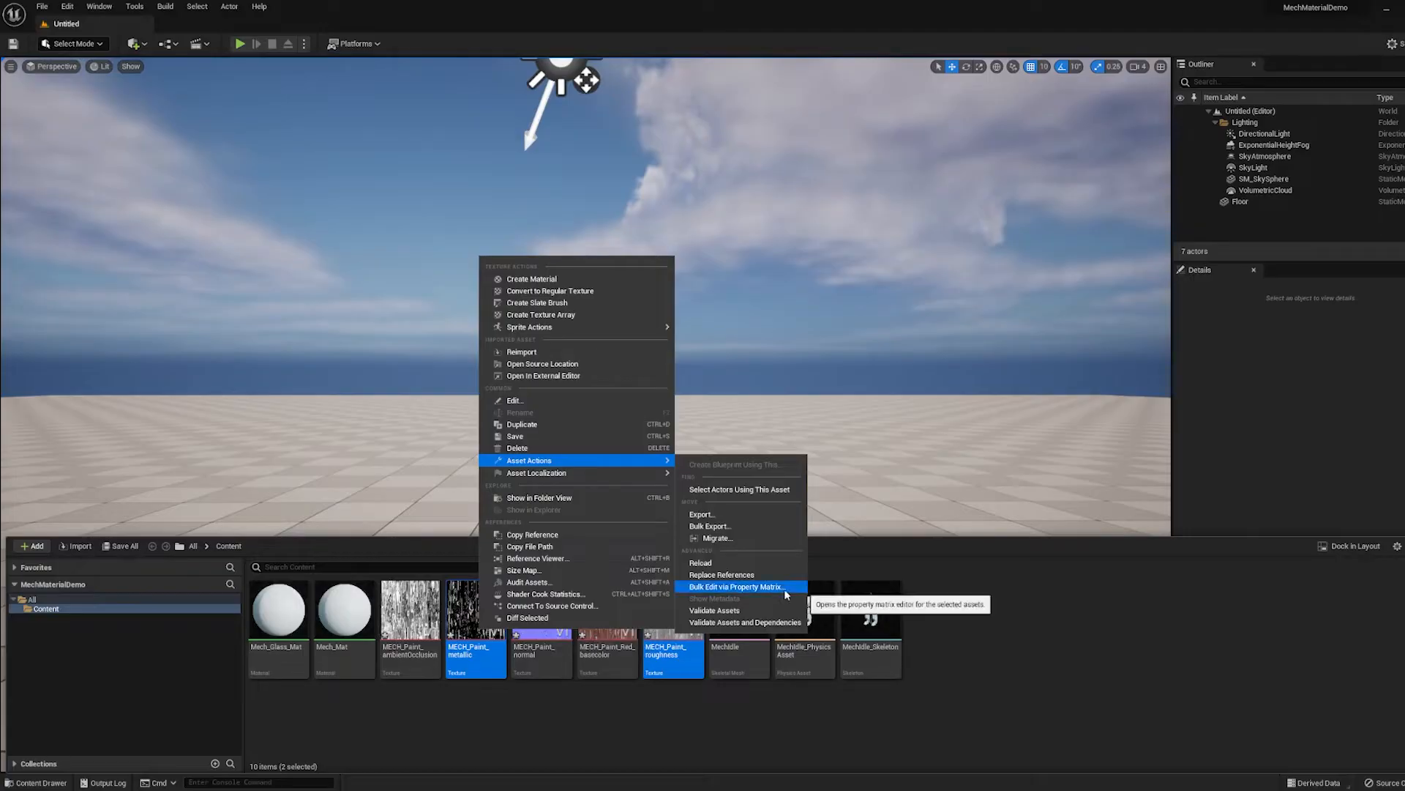
left_click(736, 586)
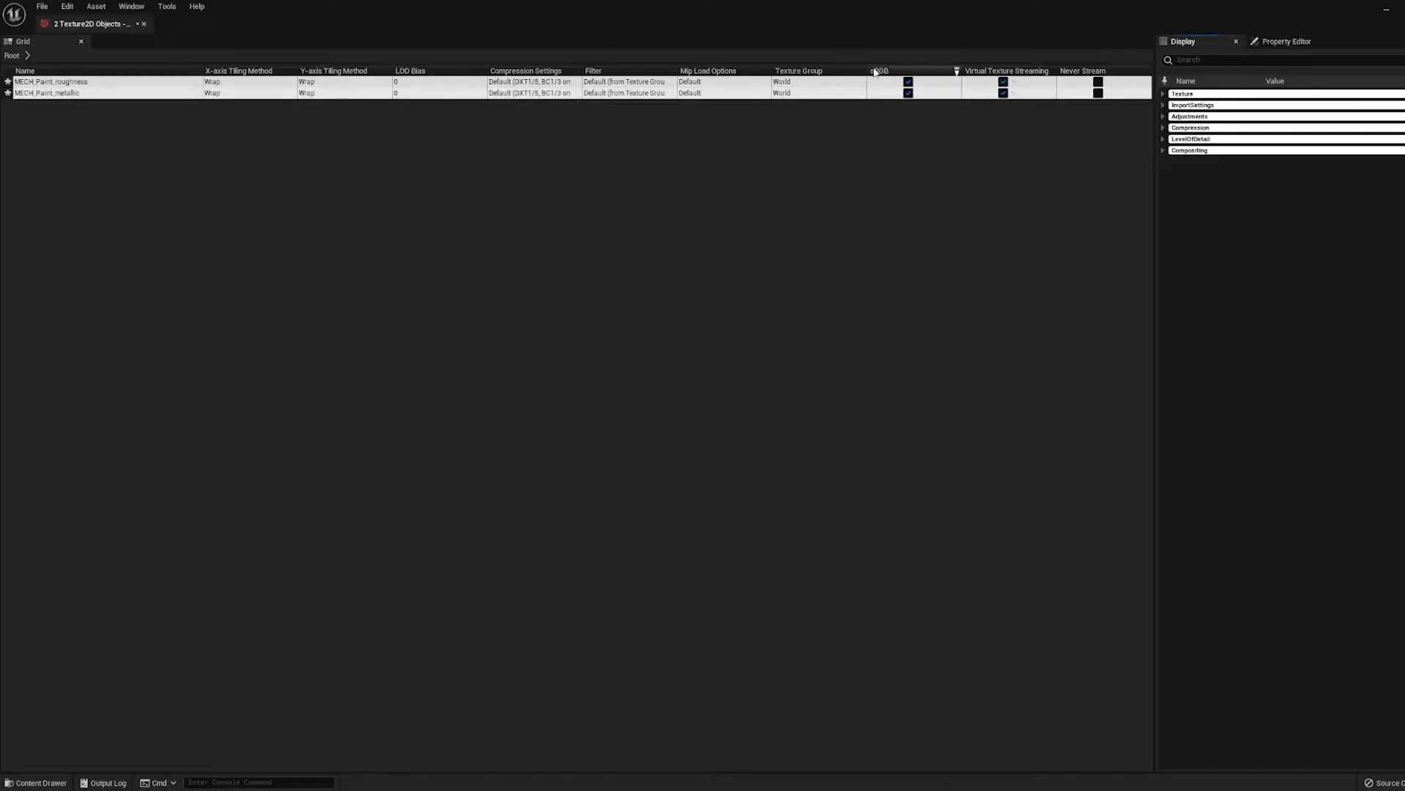
left_click(908, 81)
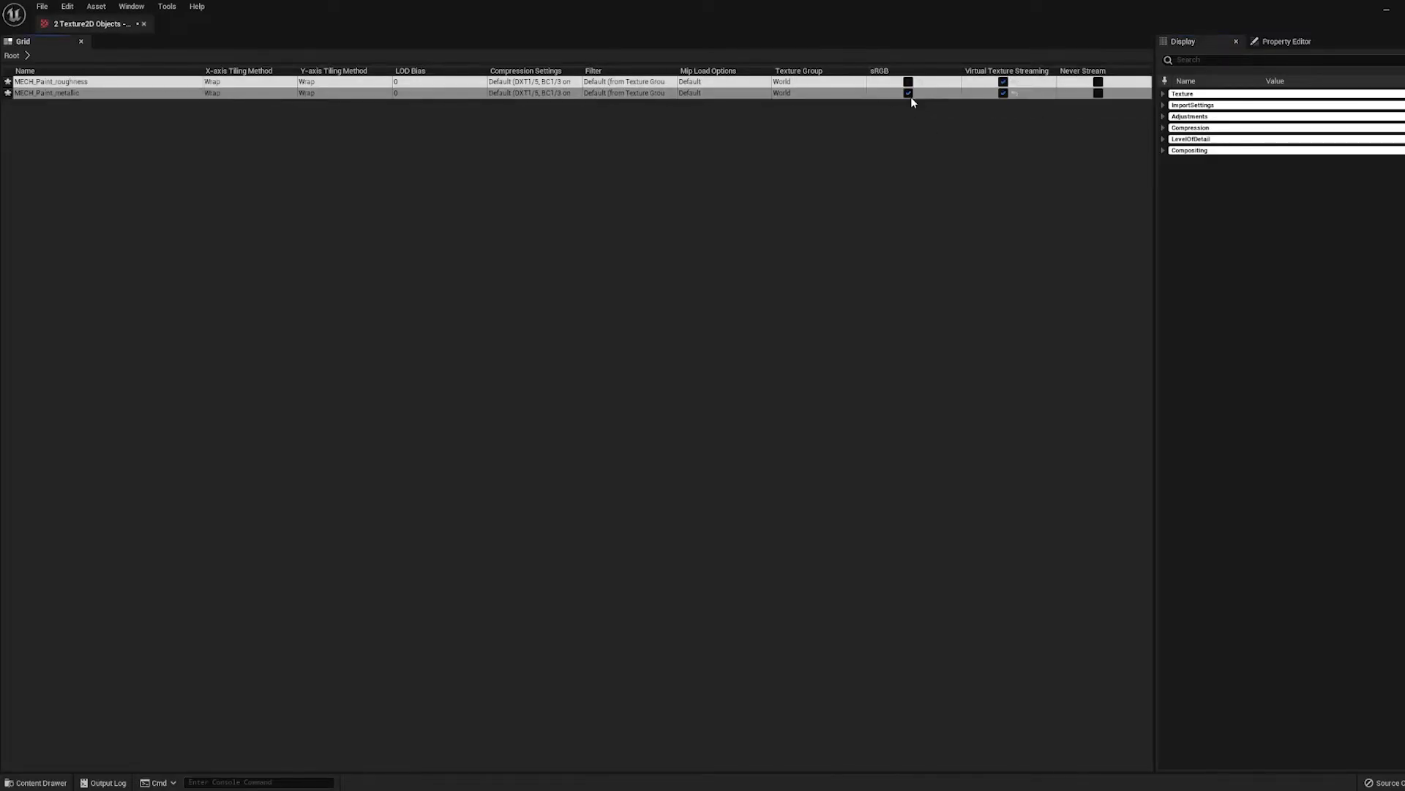
left_click(907, 92)
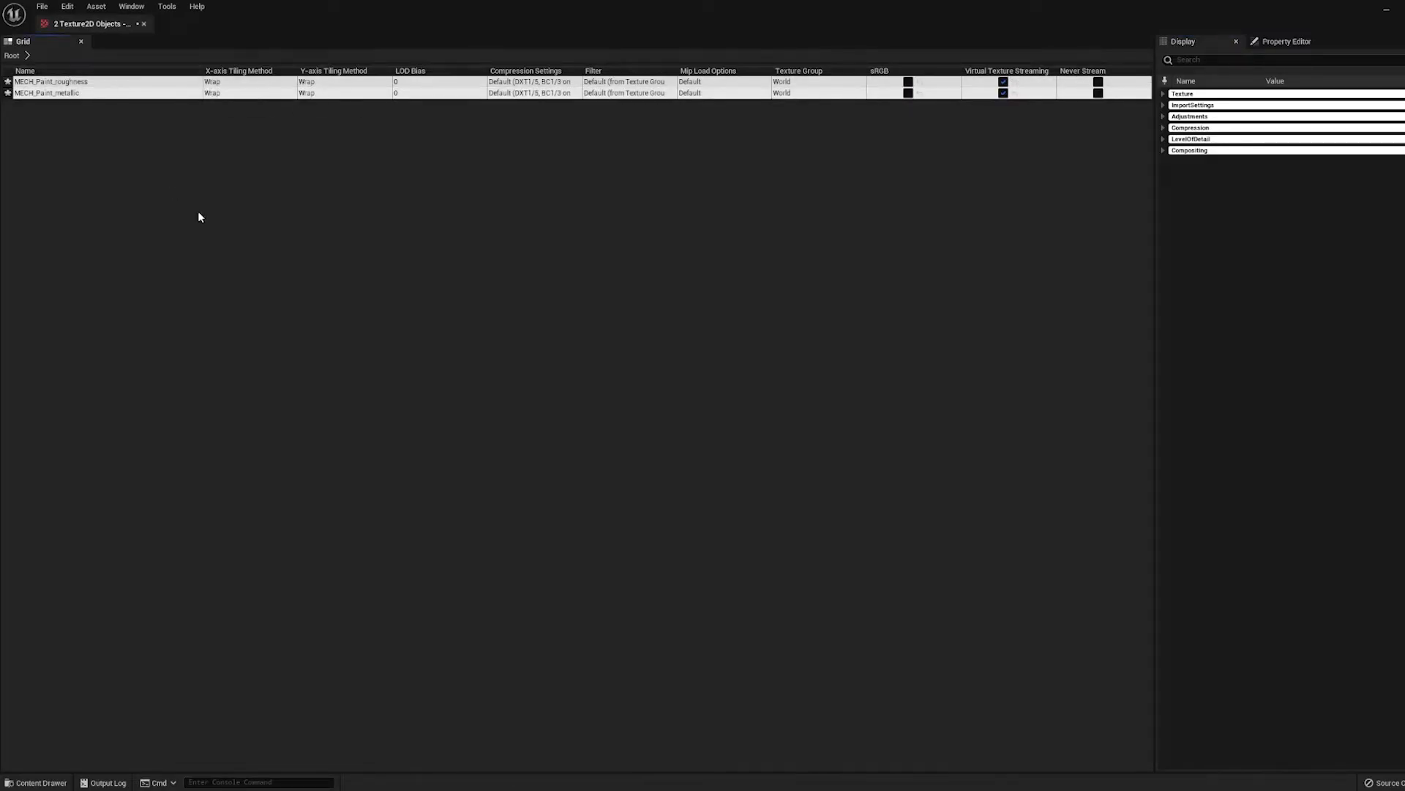
mouse_move(264, 284)
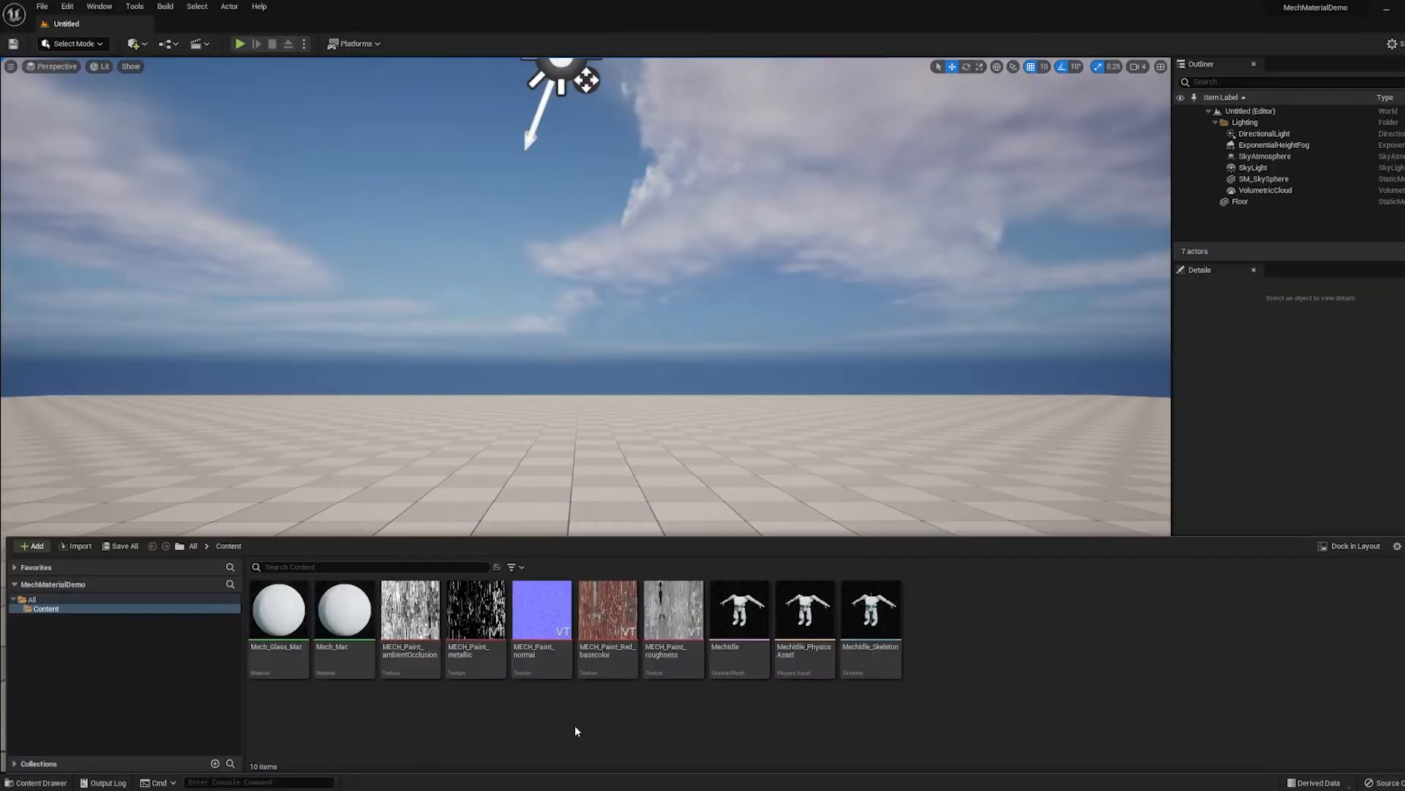
mouse_move(539, 615)
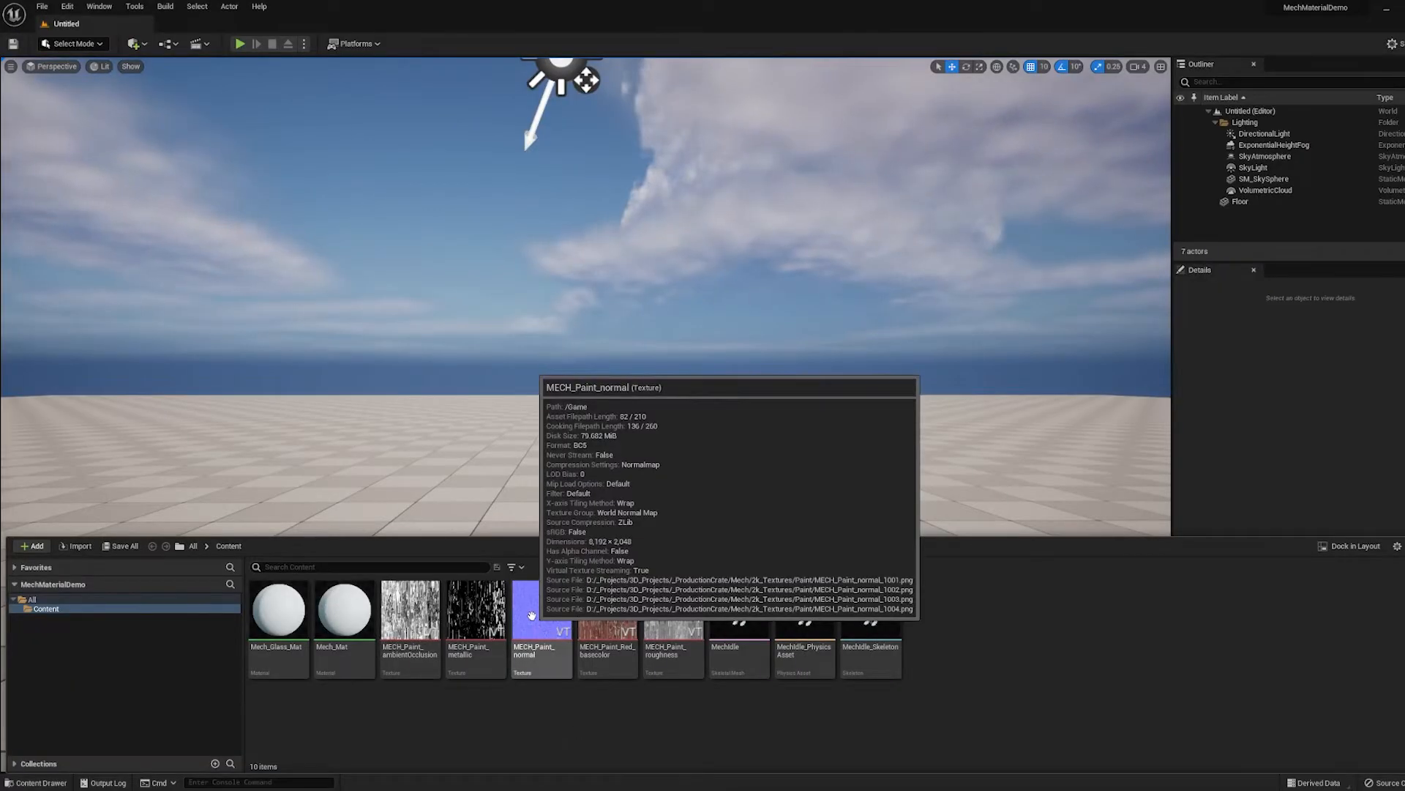
Step: Open MECH_Paint_normal in the Texture Editor to review its normal-map settings
double_click(540, 609)
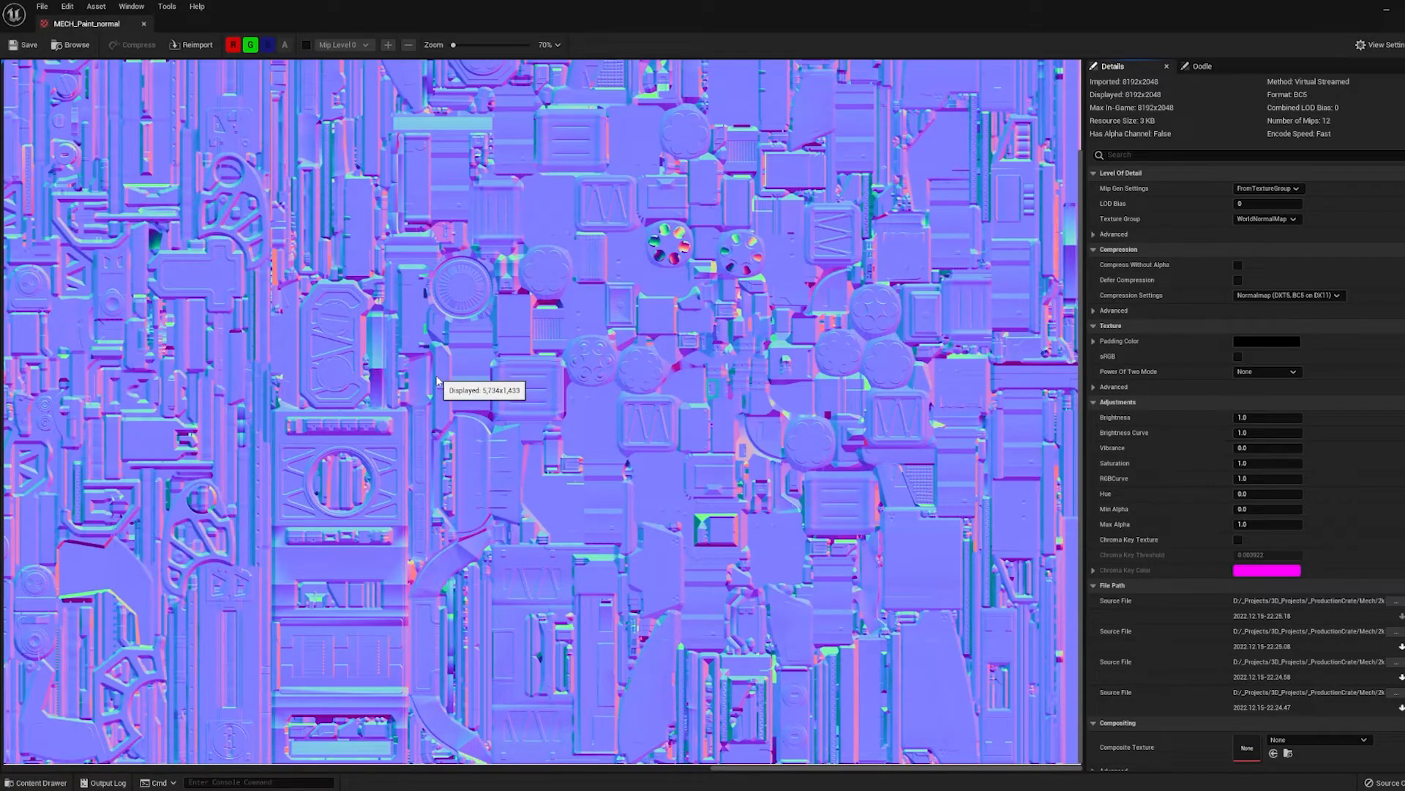
mouse_move(320, 380)
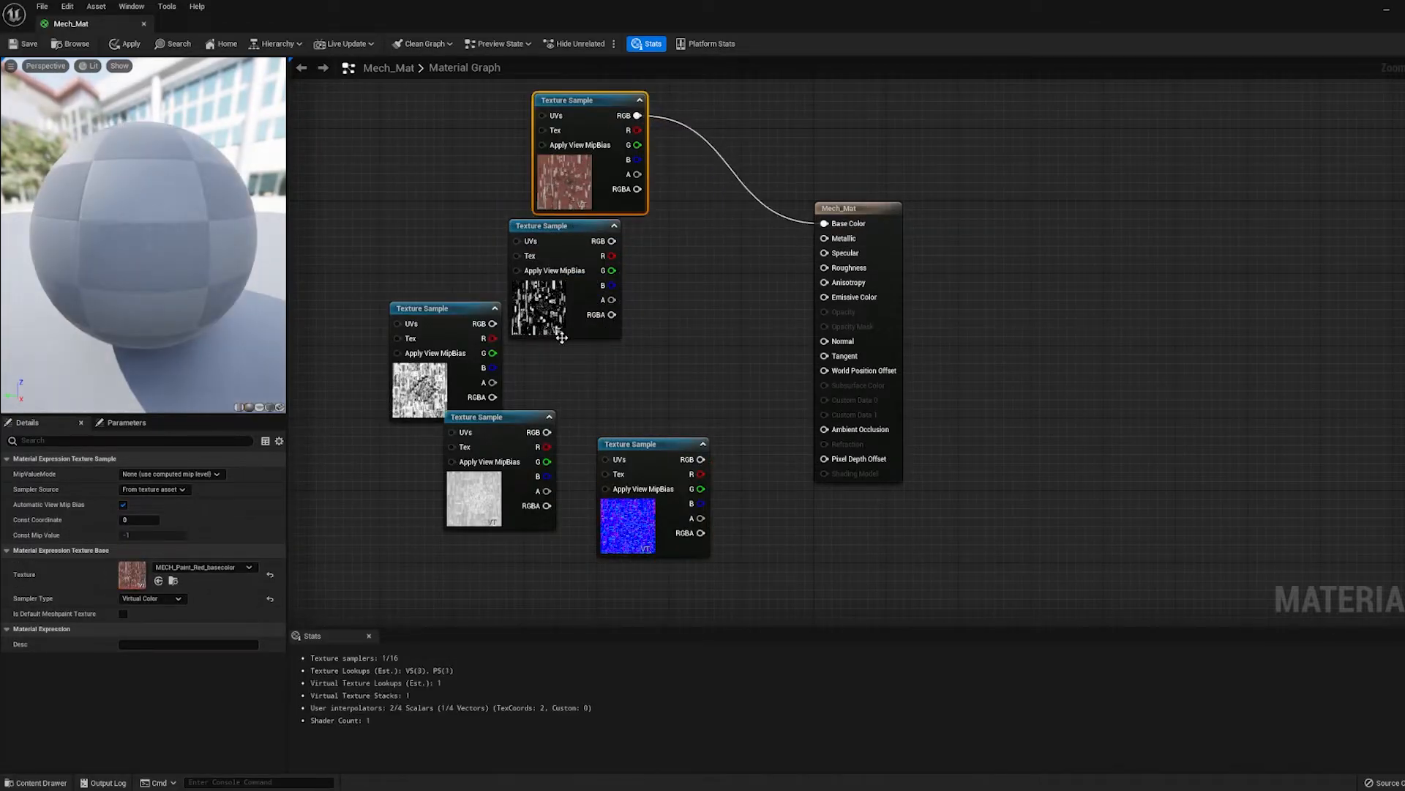
Step: Wire a mask texture sample into Mech_Mat's material inputs
left_click(564, 224)
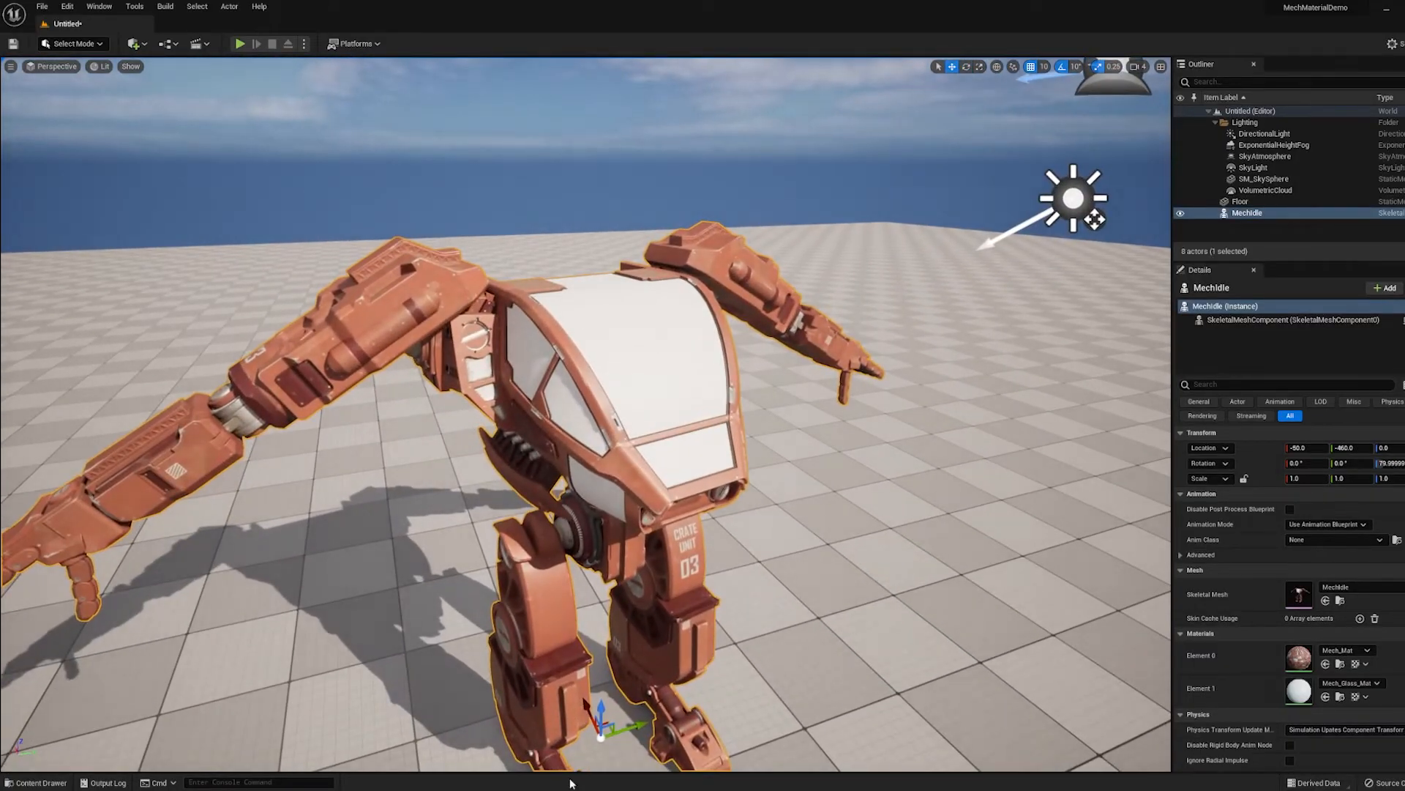
Step: Make Mech_Glass_Mat two-sided, translucent, with Surface ForwardShading translucency lighting
double_click(1298, 692)
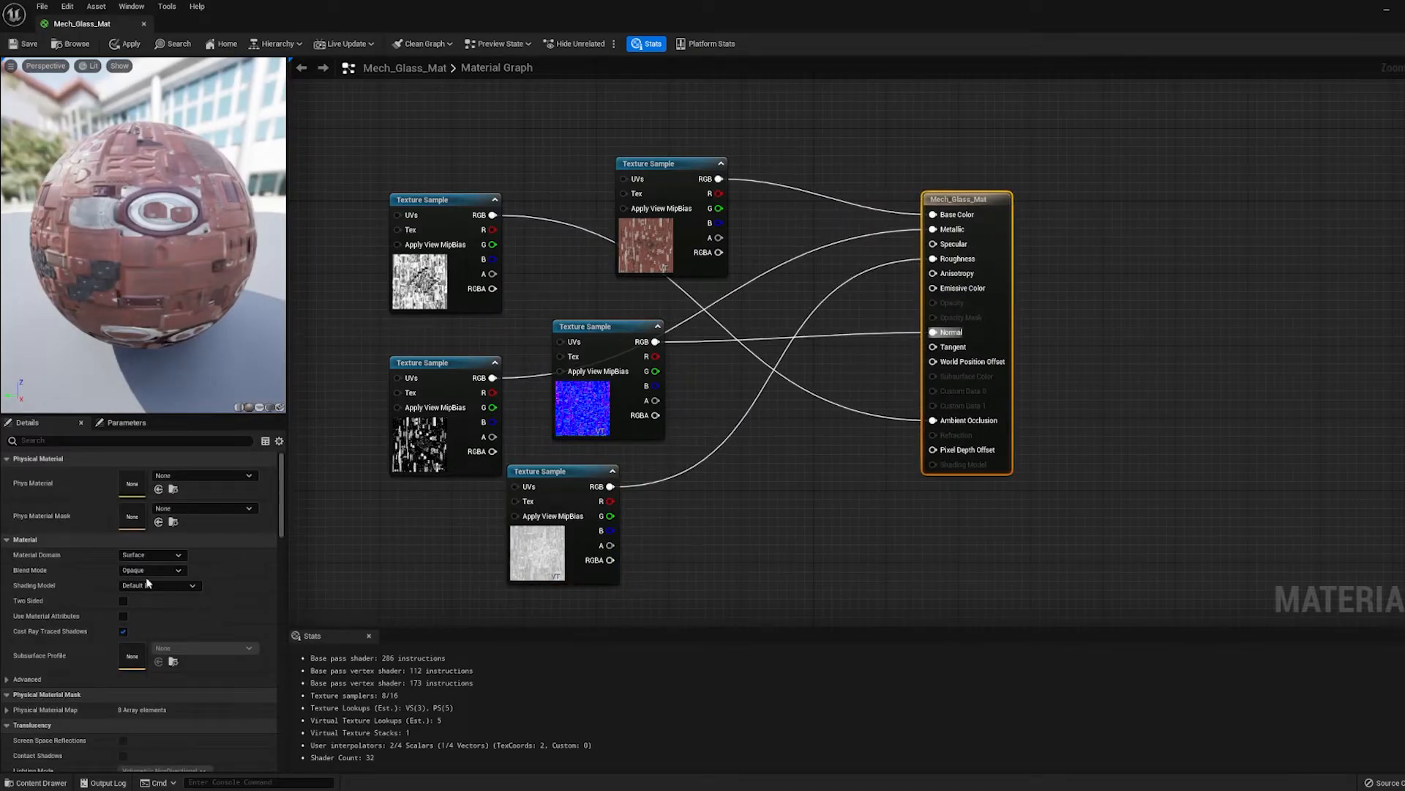
mouse_move(124, 599)
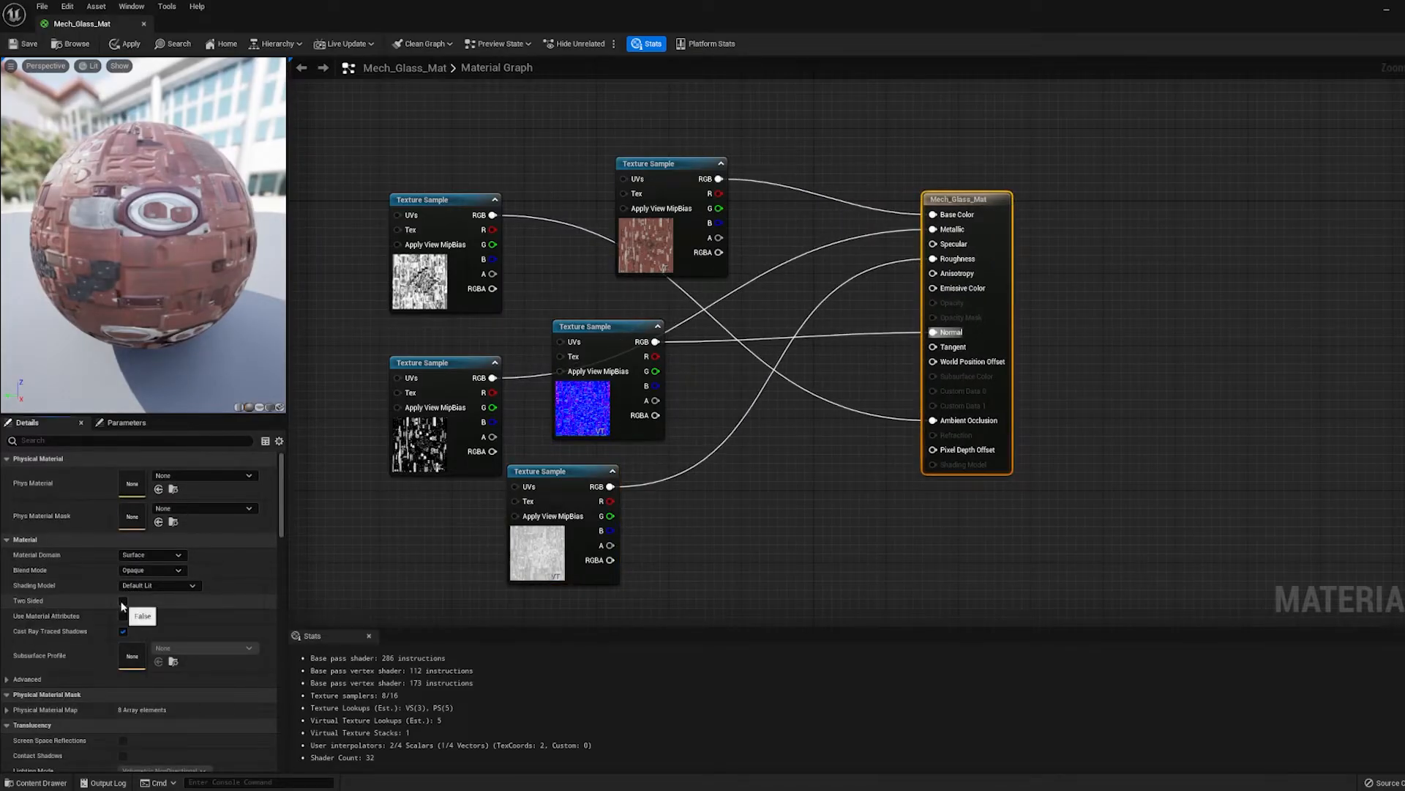
left_click(123, 601)
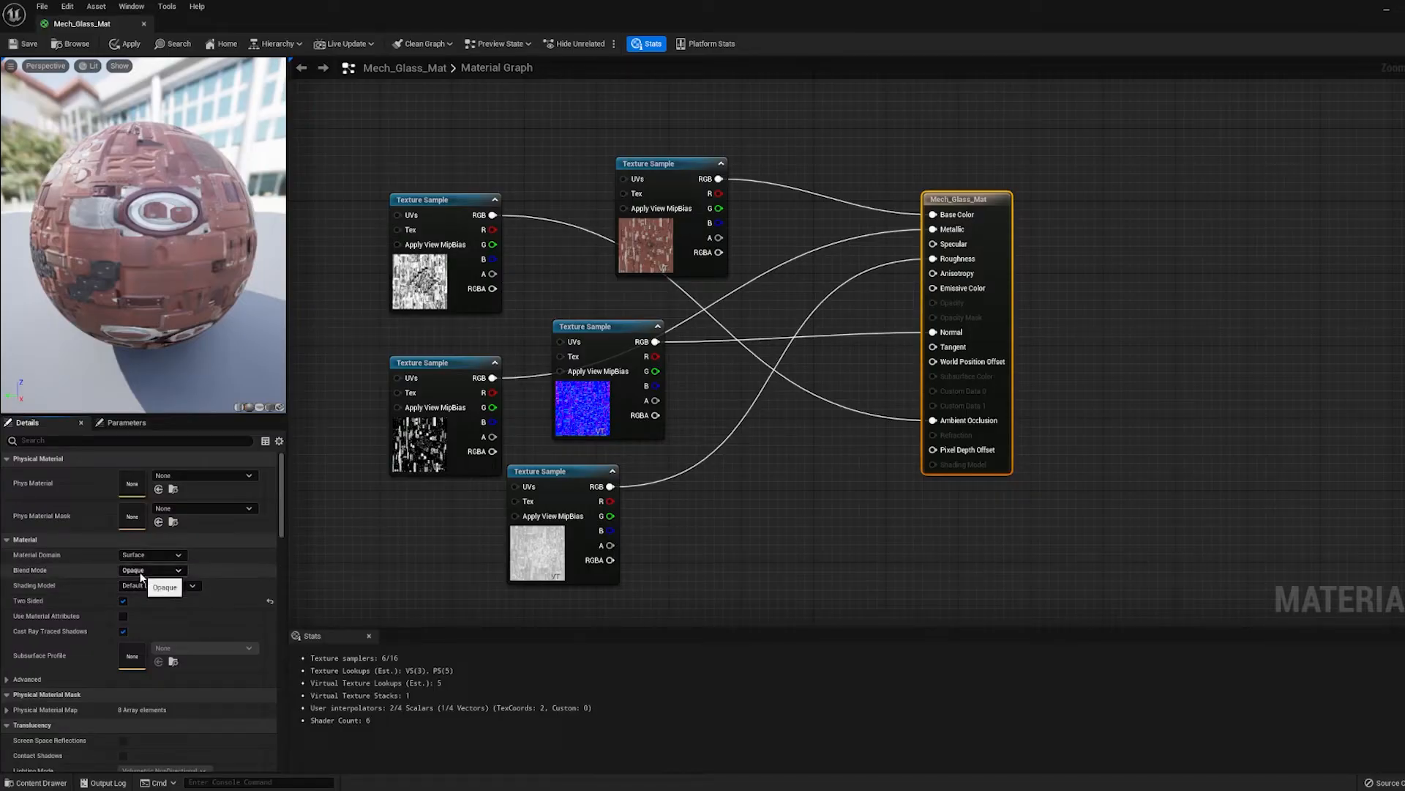
left_click(139, 570)
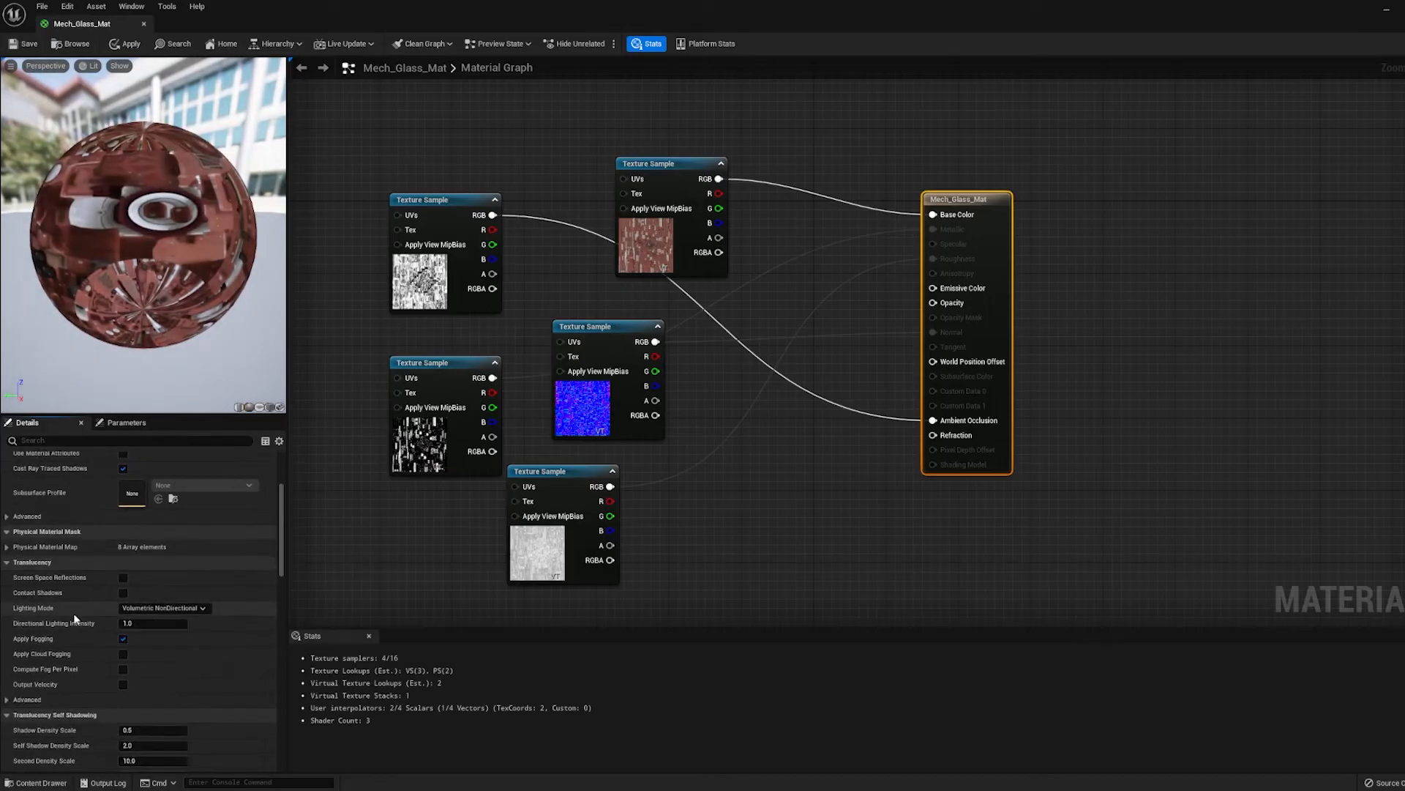
left_click(164, 607)
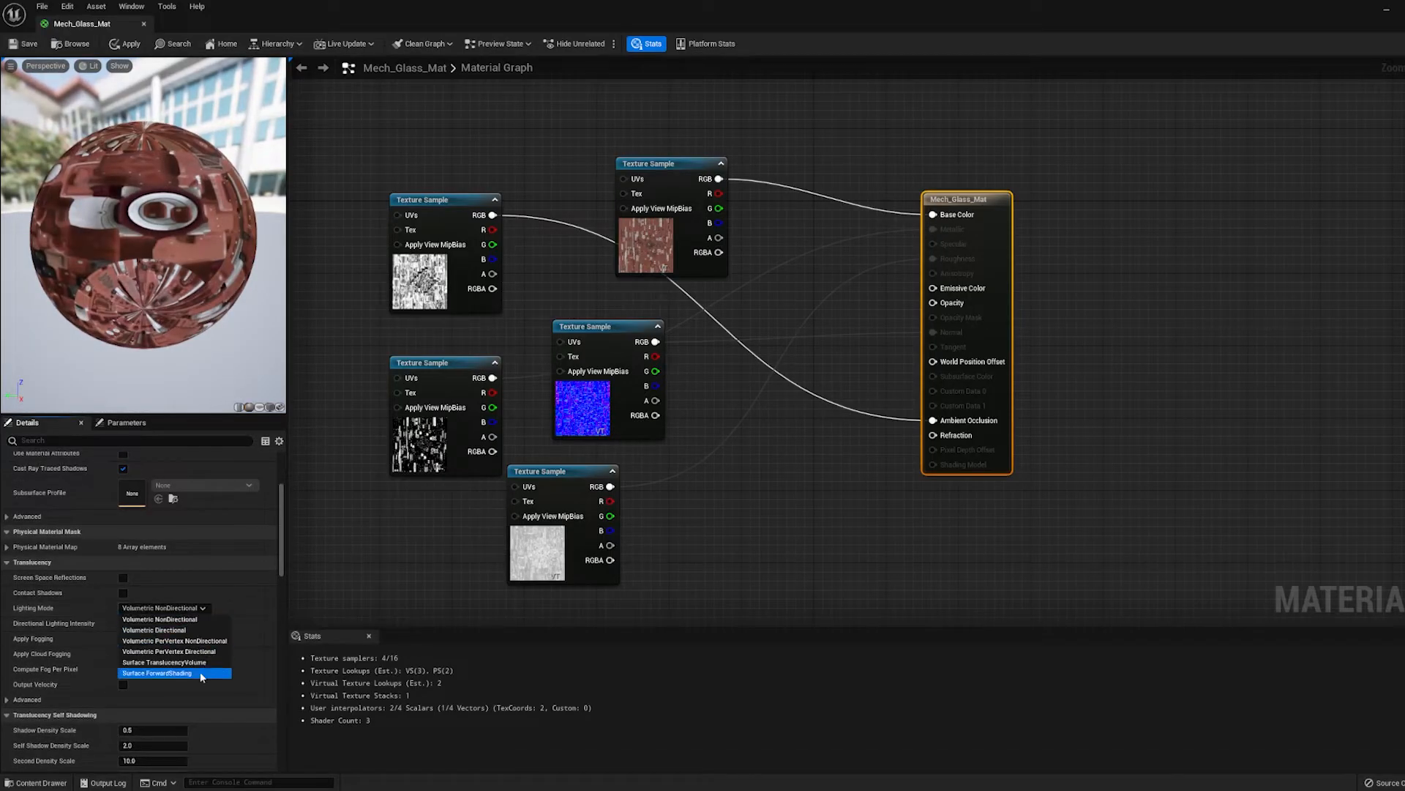
left_click(168, 662)
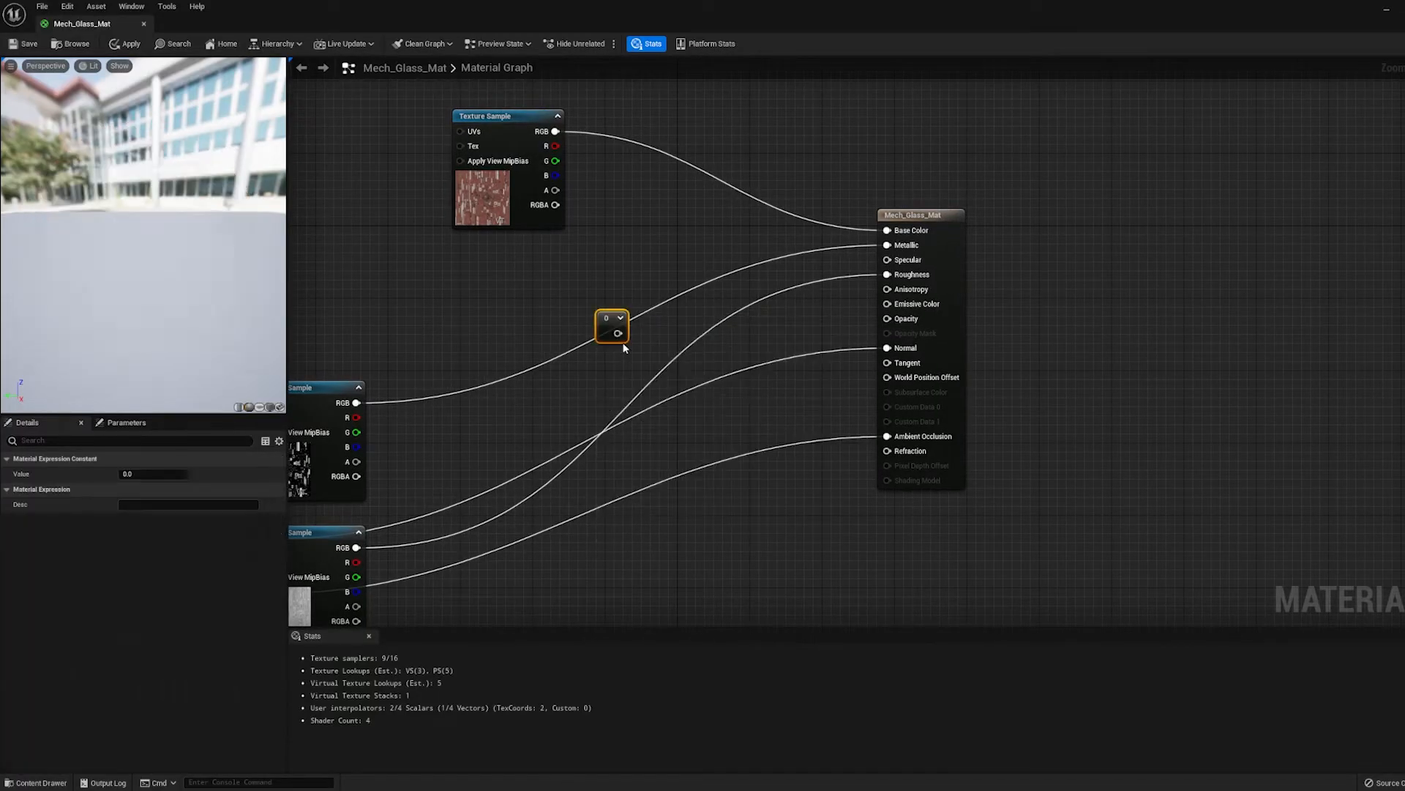
Step: Plug a 0.5 constant into the glass material's Opacity and add a Lerp node
left_click_drag(612, 325, 612, 287)
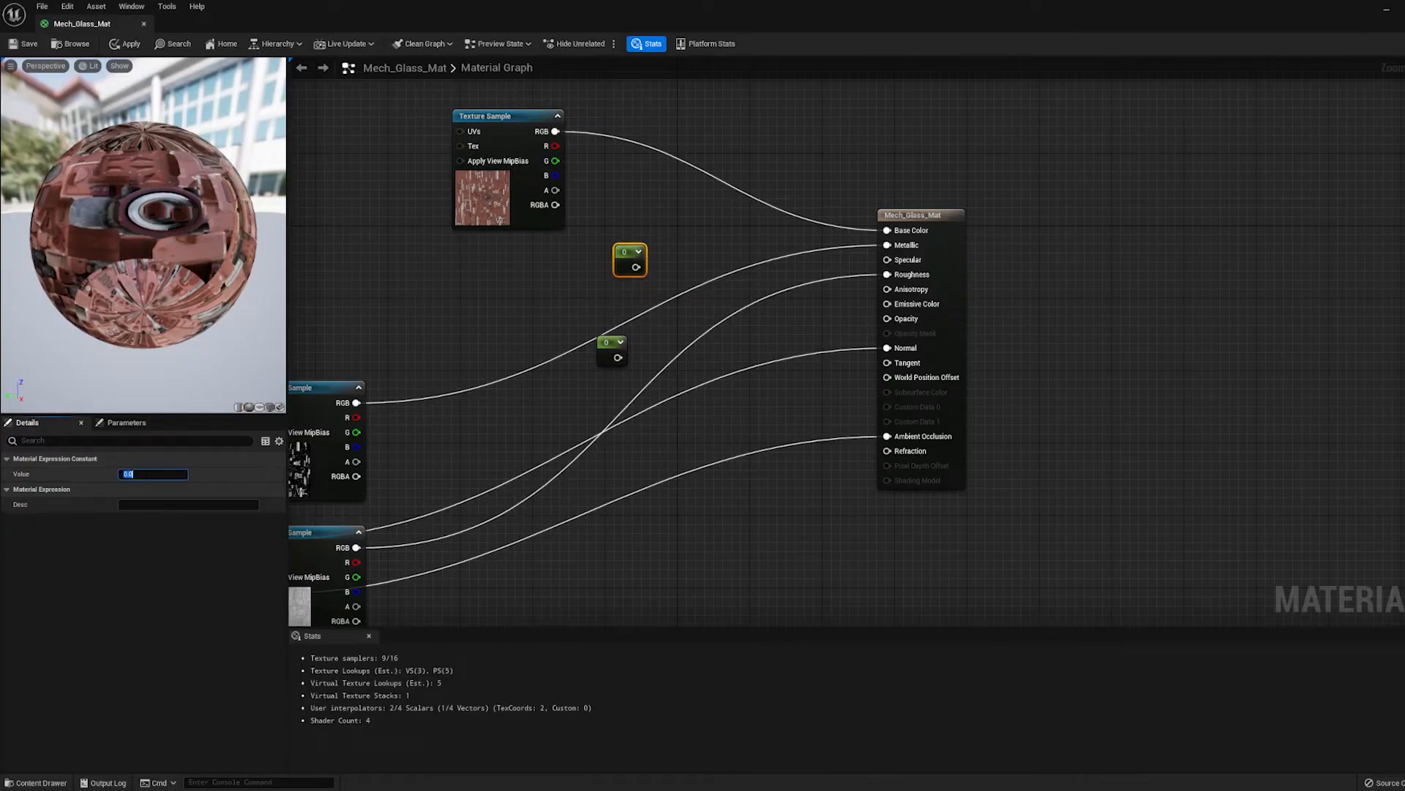
type("0.5")
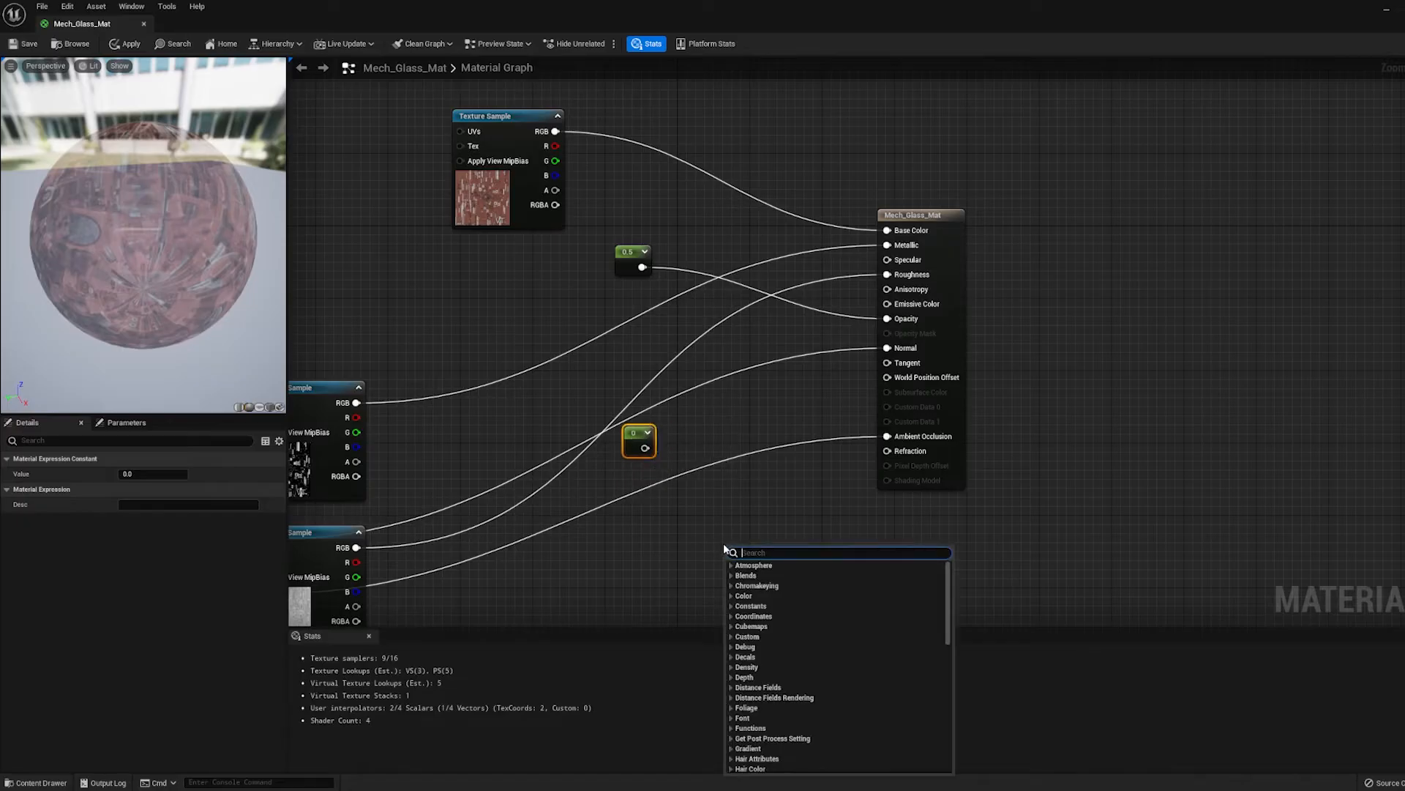
type("lerp")
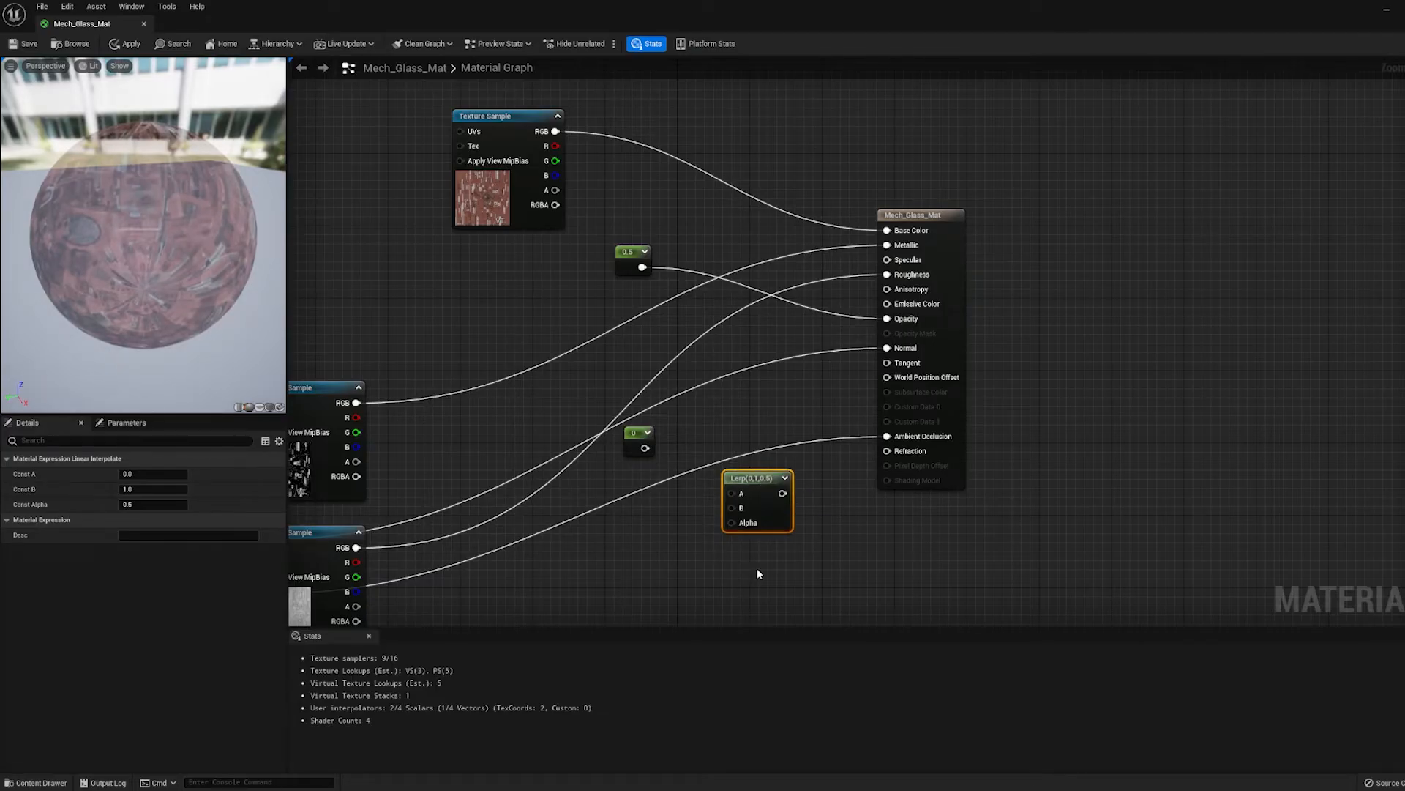
mouse_move(749, 523)
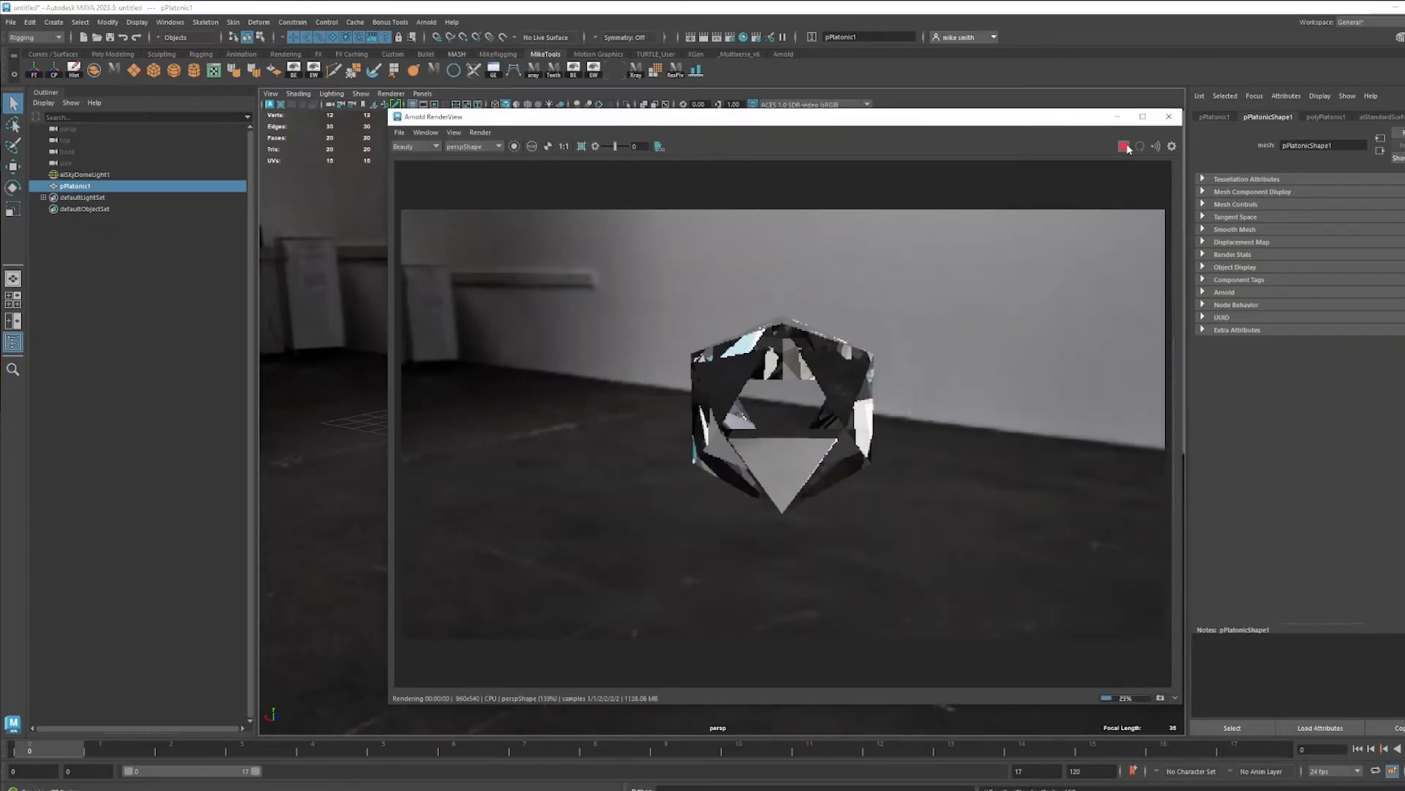
Step: Render the glass platonic solid in Maya's Arnold RenderView to show refraction
left_click(1317, 410)
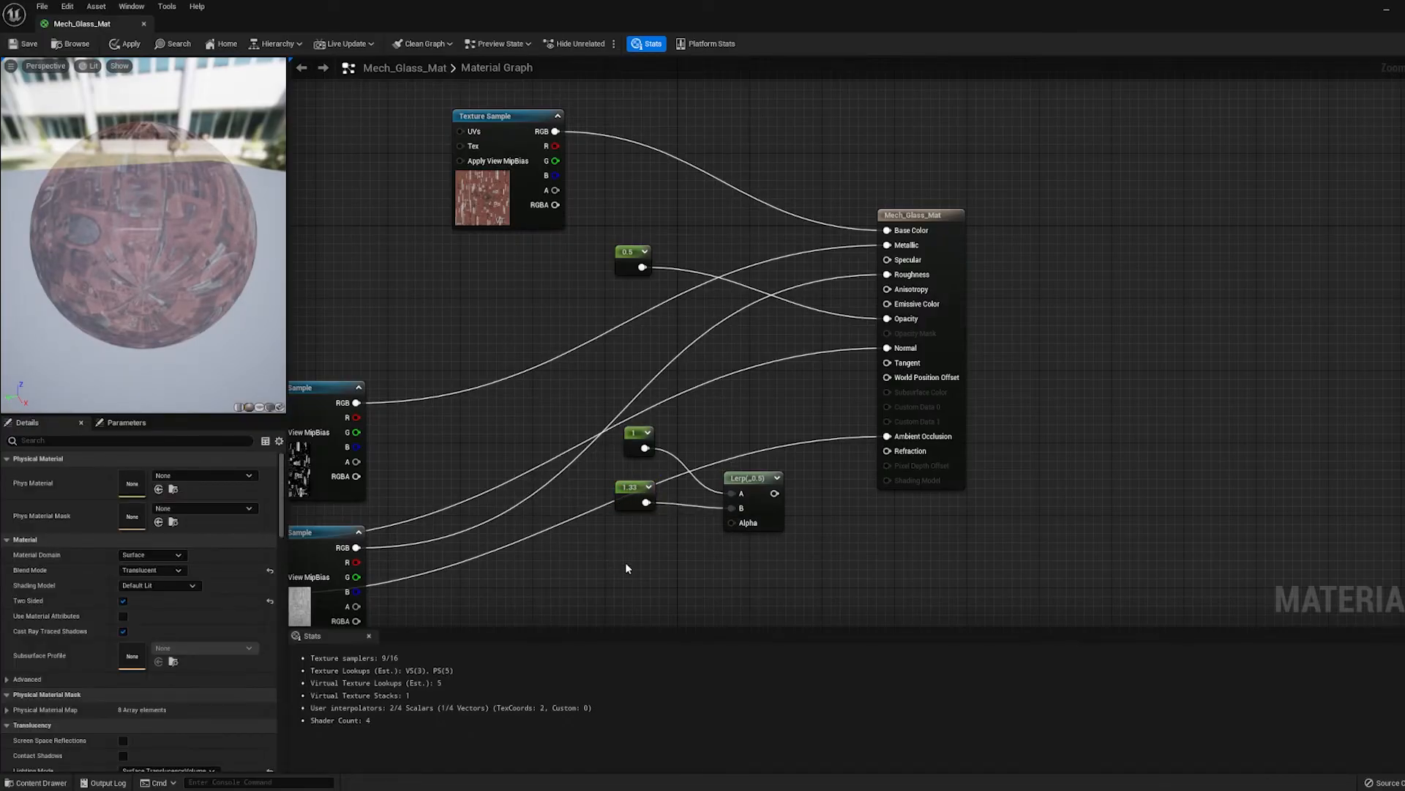
Step: Add a Fresnel node to the glass material graph via search
type("fresn")
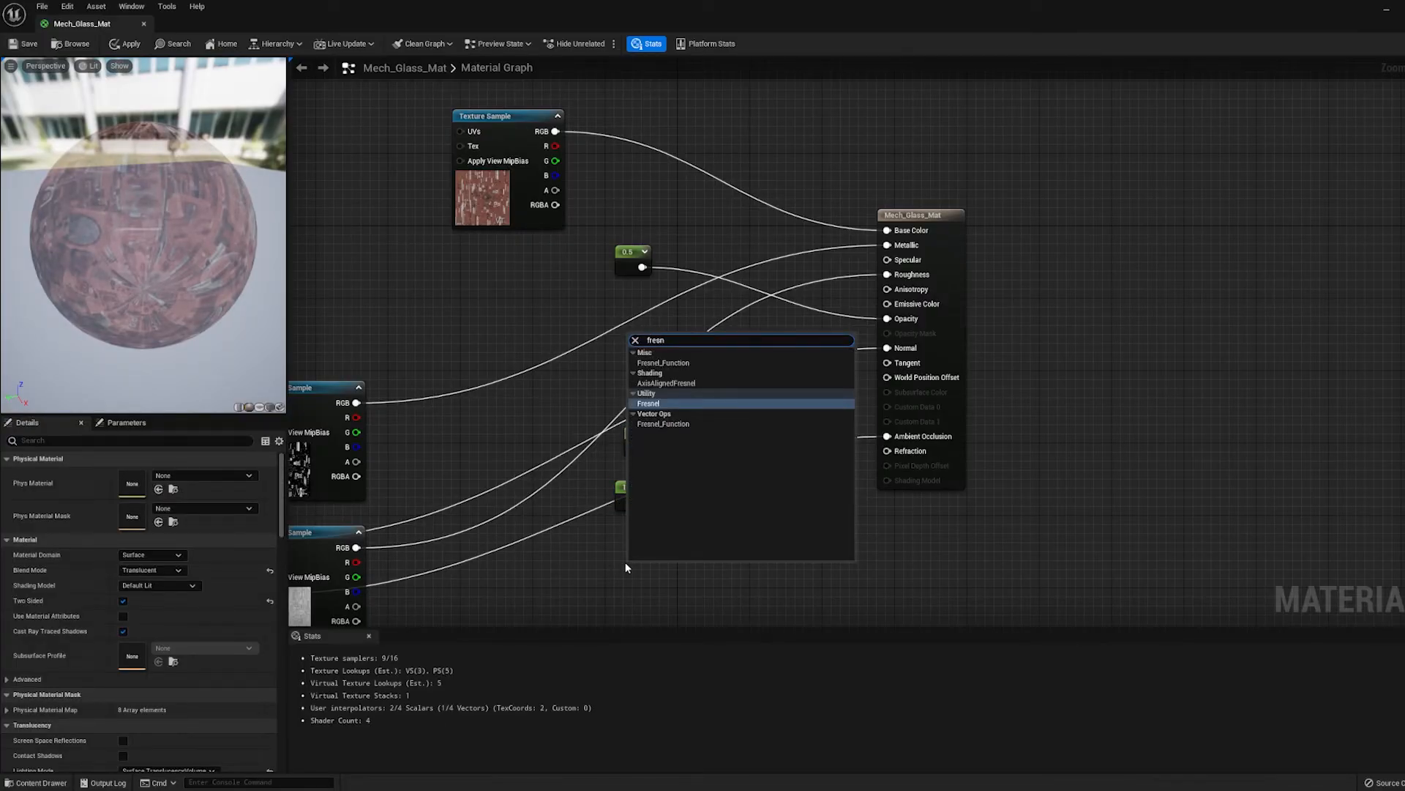
left_click(648, 402)
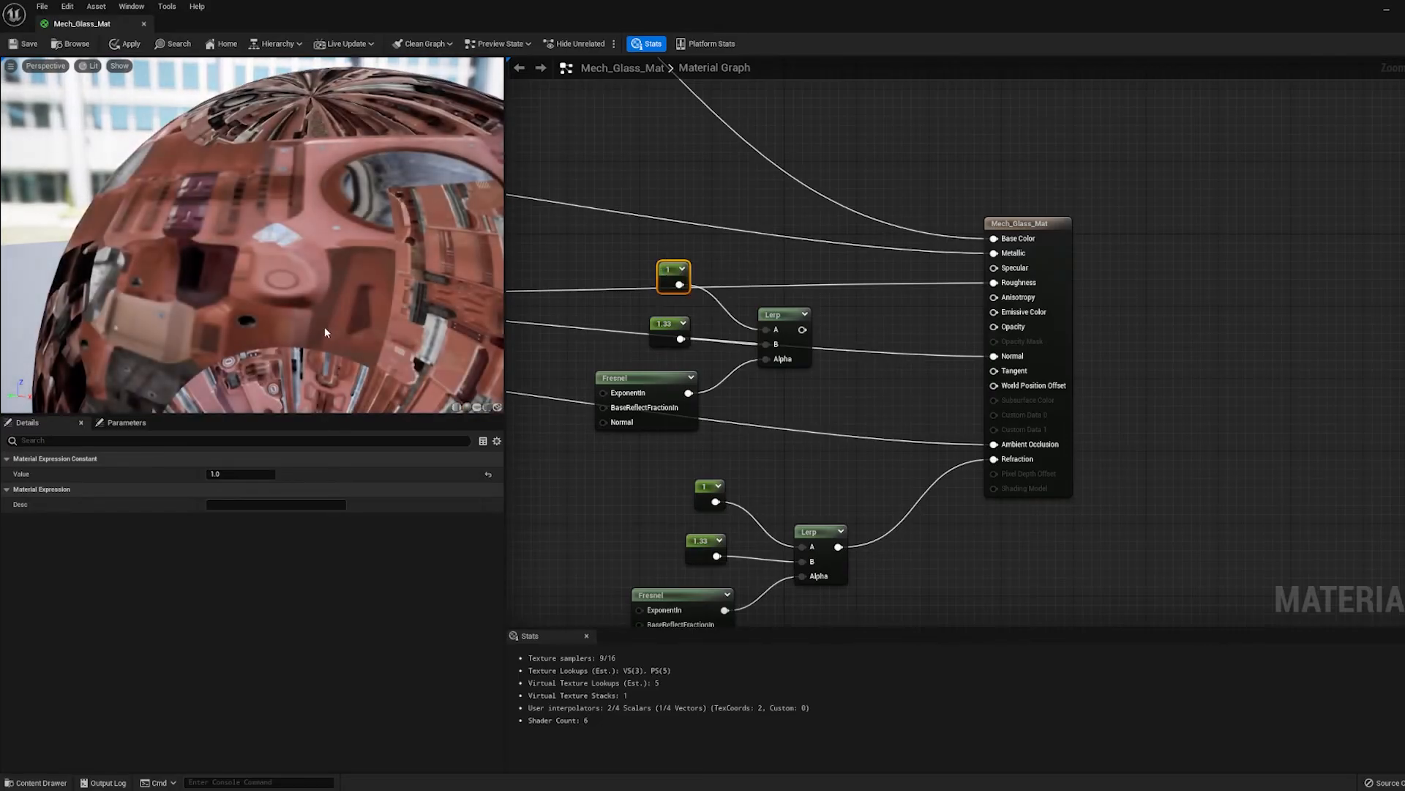
mouse_move(659, 325)
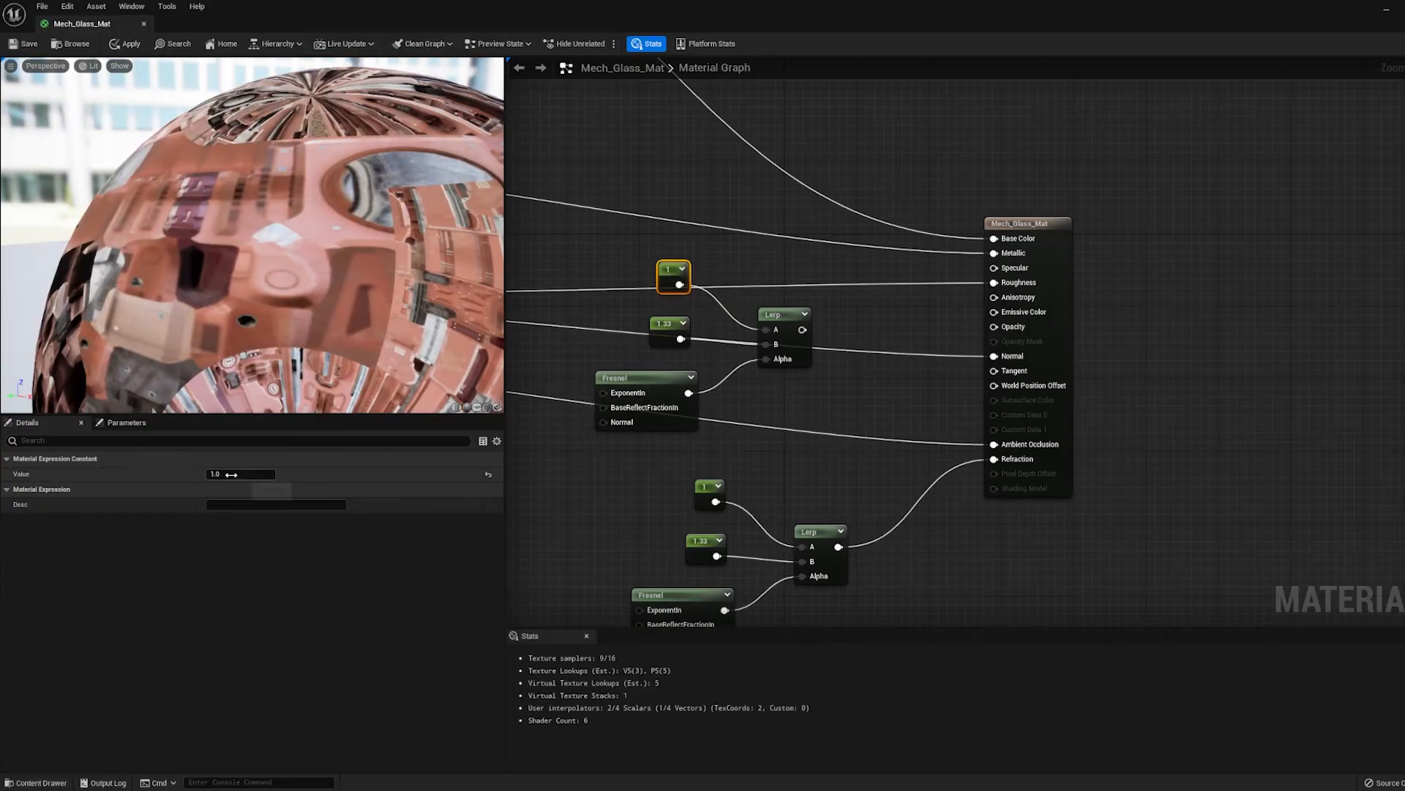
Step: Change the upper Lerp's constants to 0.1 and 0.8
left_click(240, 474)
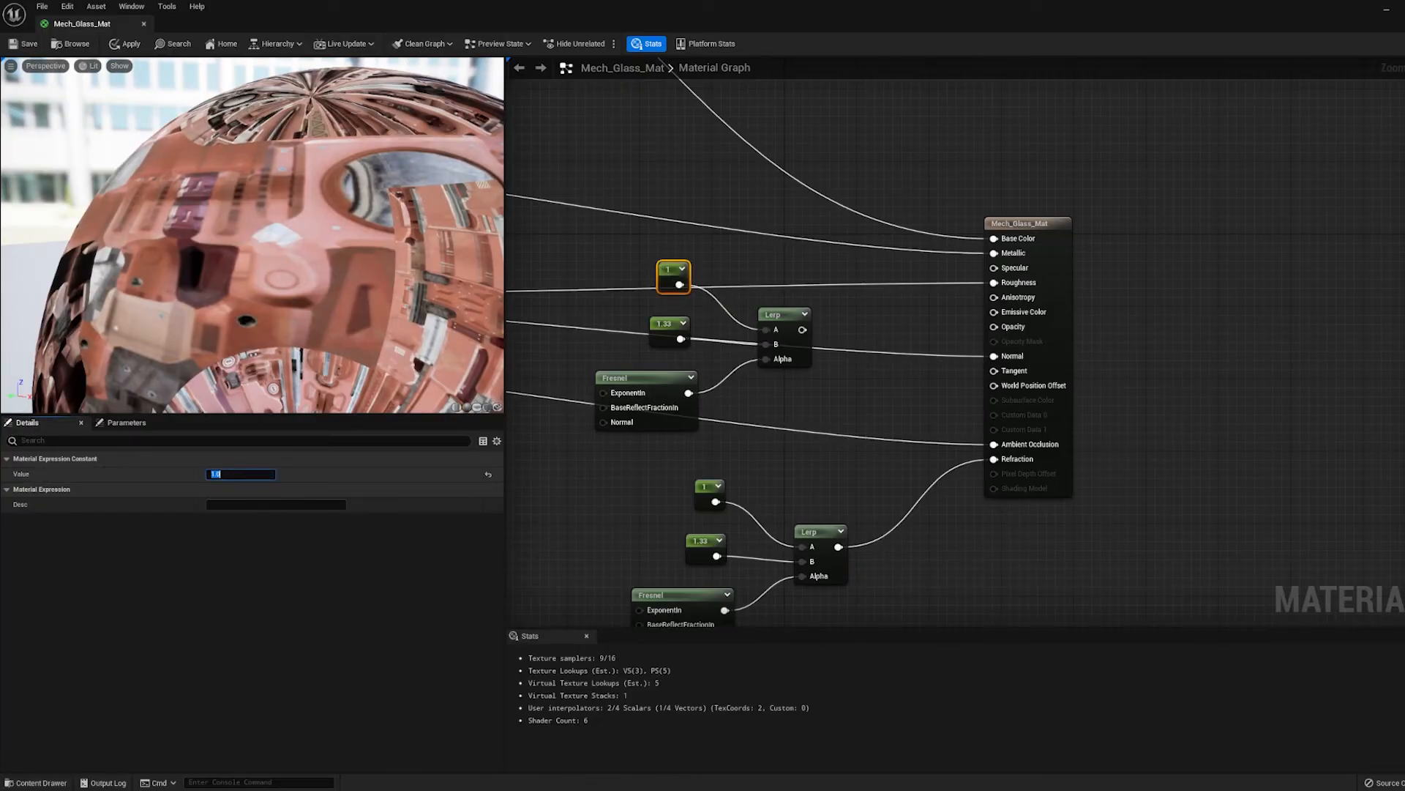
type("0.1")
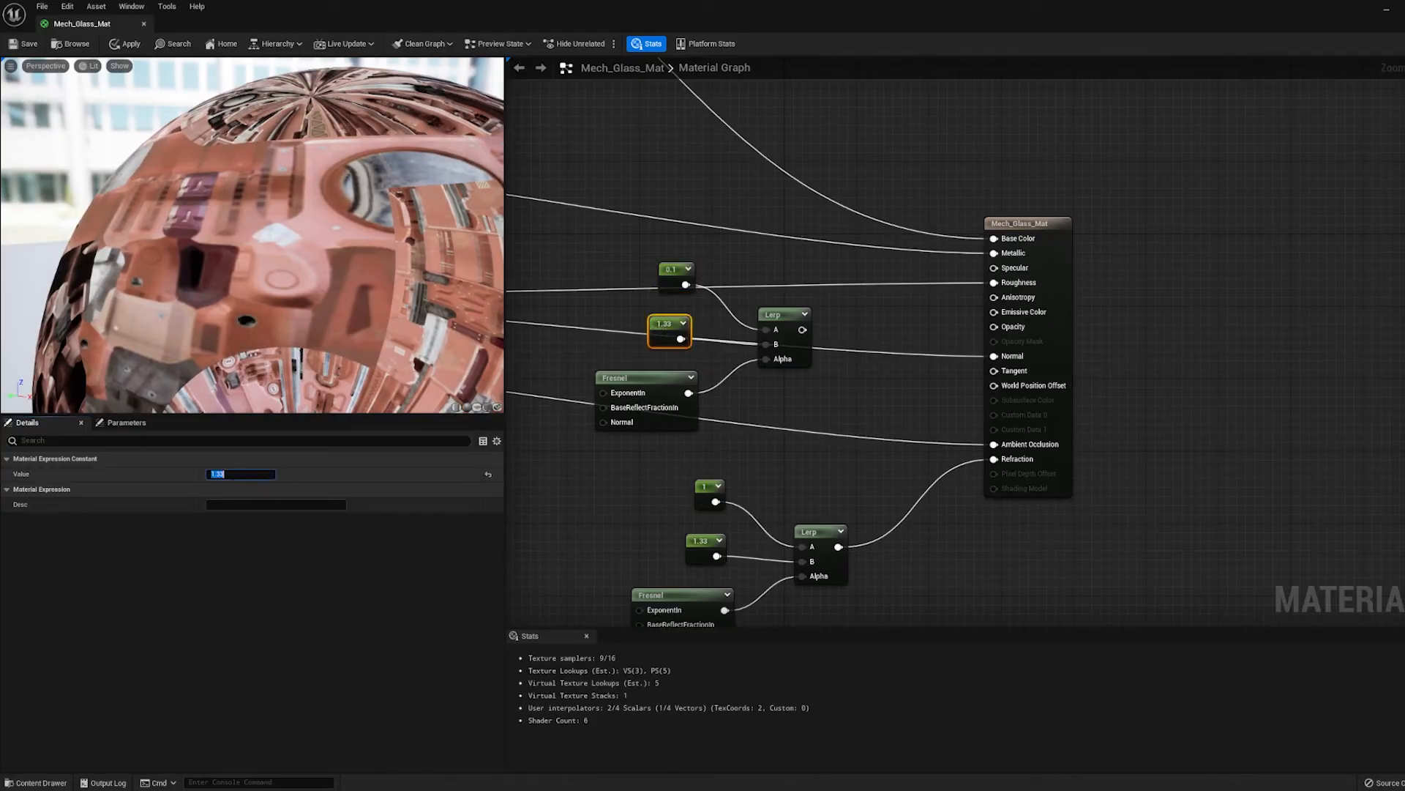
type("0.8")
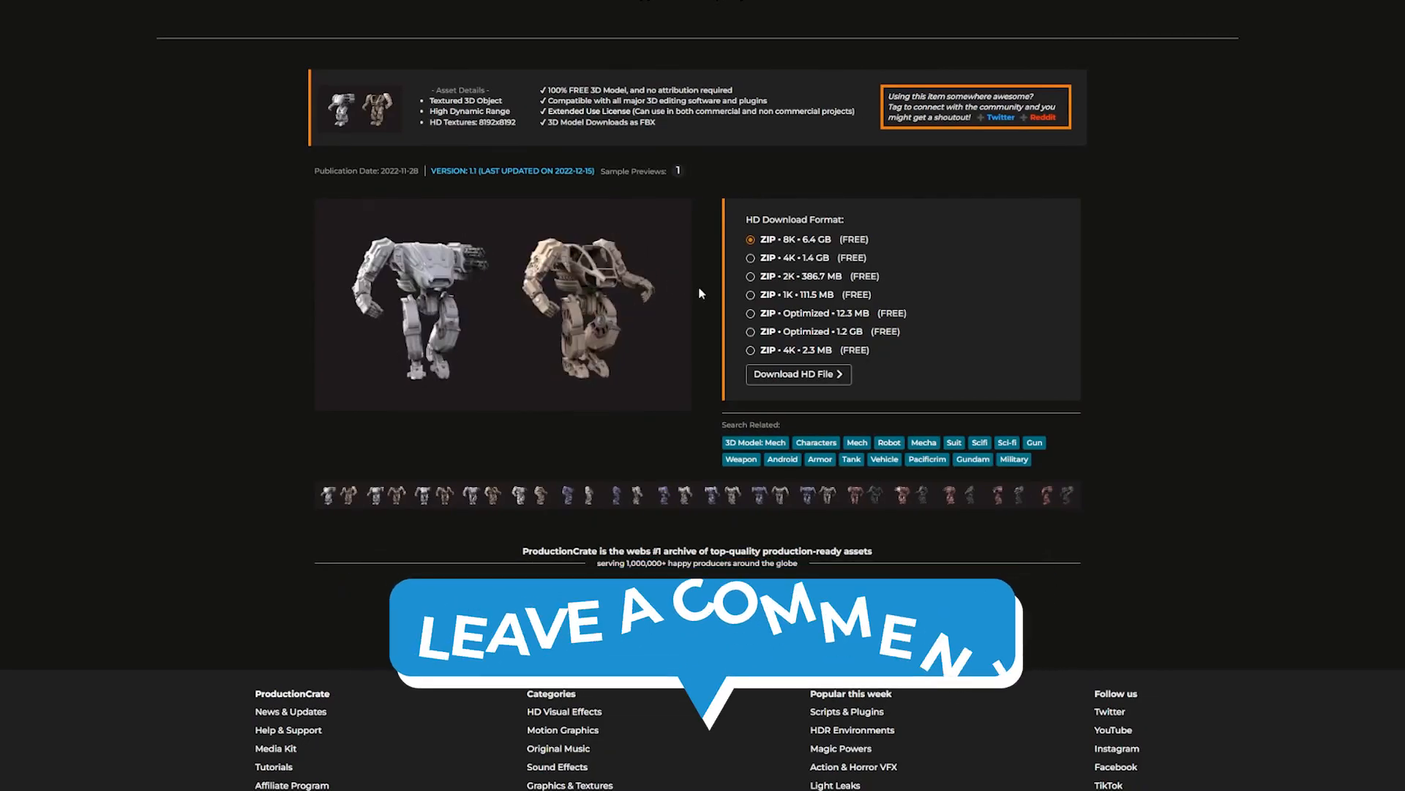
Step: Select the ZIP - 2K - 386.7 MB download option for the mech
left_click(751, 276)
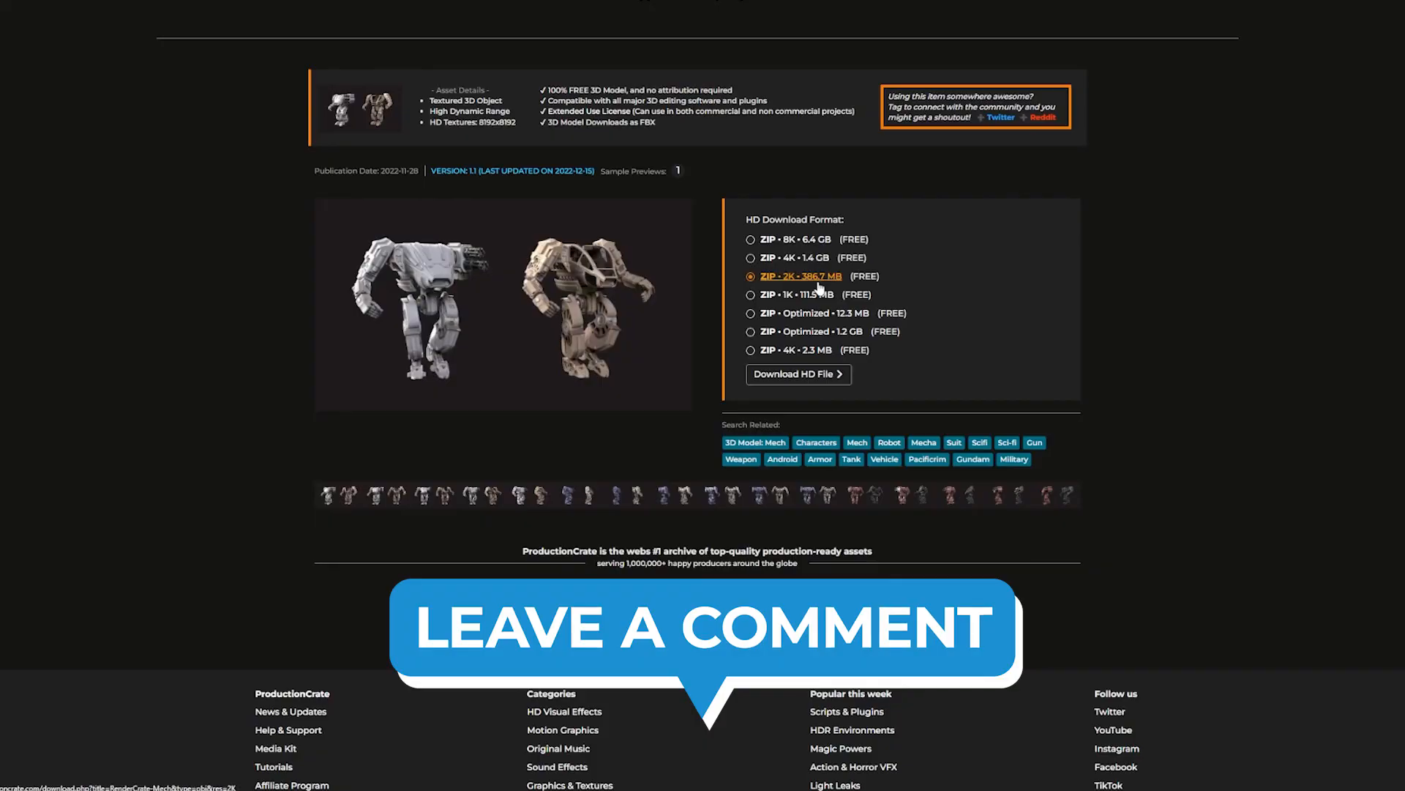